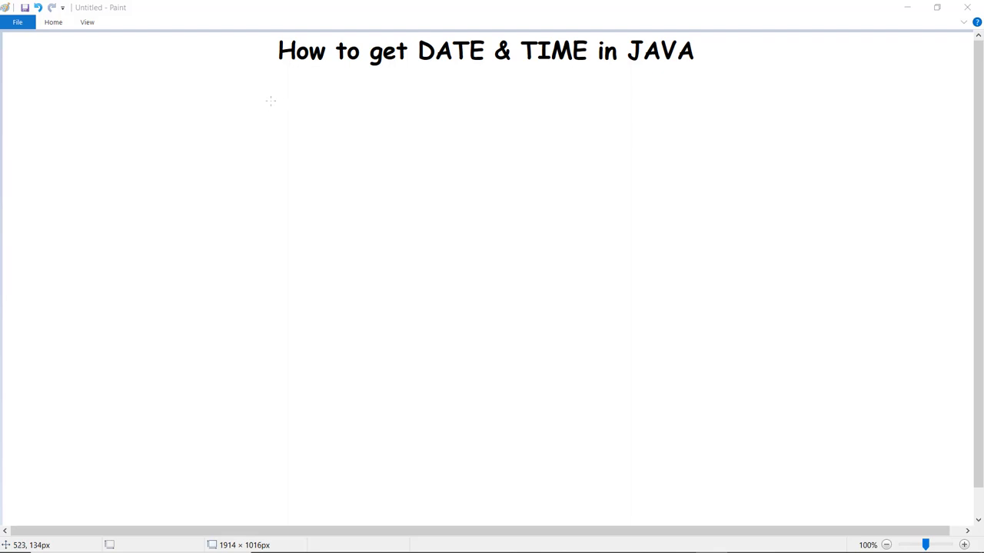
mouse_move(310, 99)
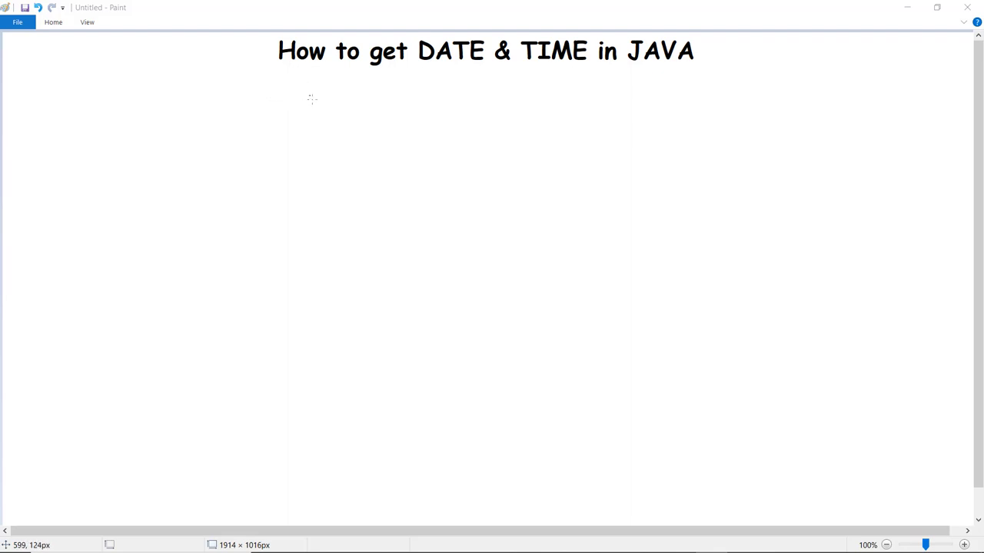
mouse_move(313, 92)
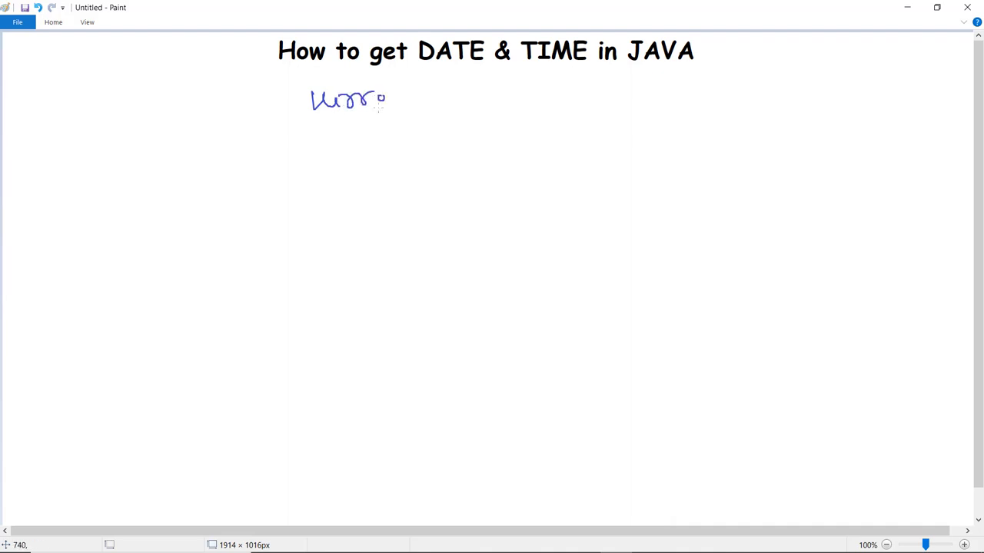
Handwrite "current date & time" and "java.util" in blue below the title
left_click_drag(377, 100, 491, 100)
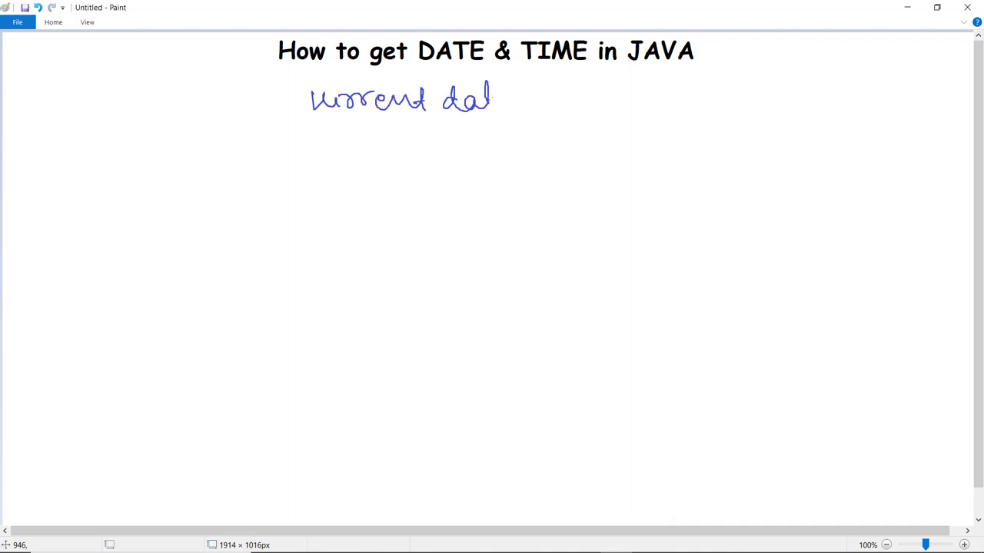
left_click_drag(523, 100, 580, 100)
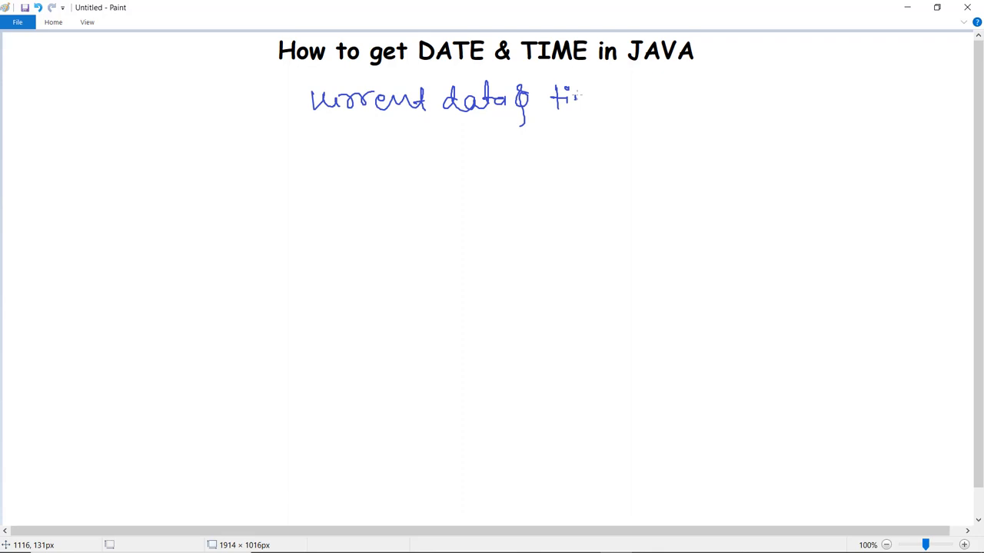
left_click_drag(571, 95, 615, 100)
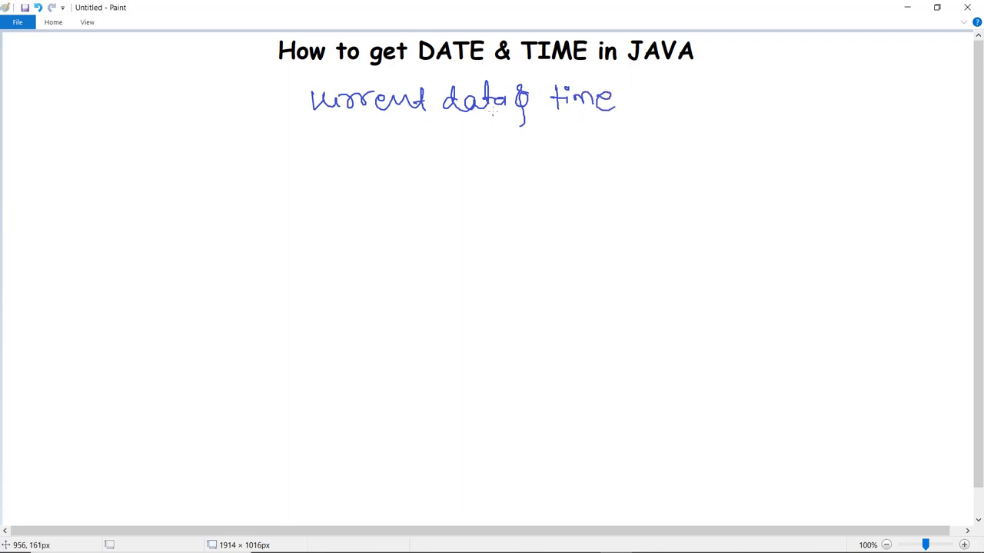
left_click_drag(392, 126, 403, 151)
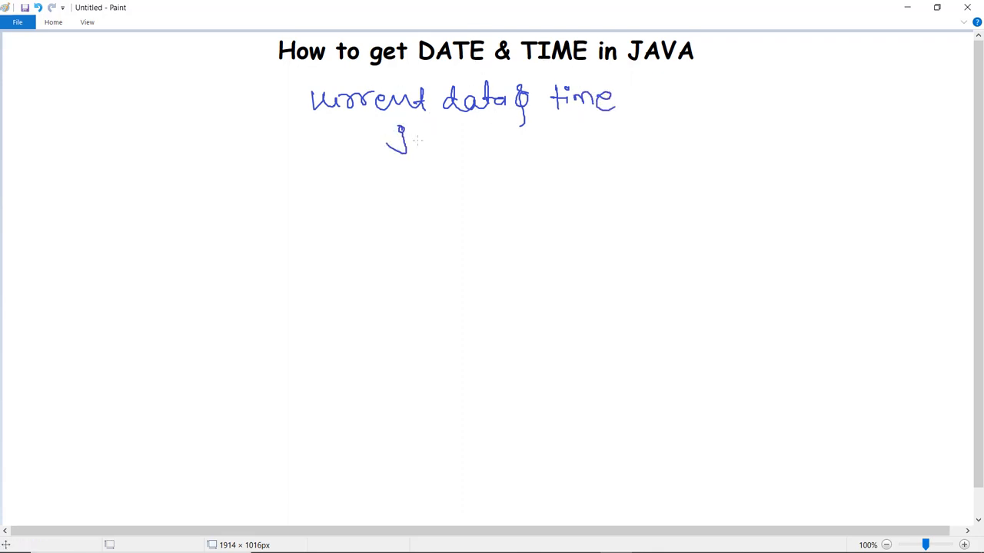
left_click_drag(399, 138, 474, 135)
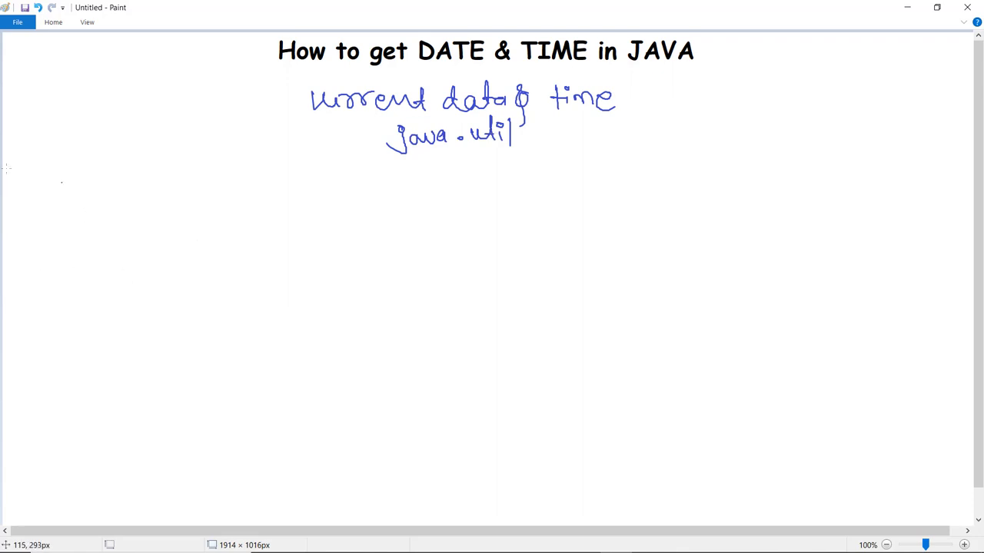
Handwrite "1. Date( )" and "2. Date(long ms)" on the left of the canvas
left_click_drag(30, 146, 95, 151)
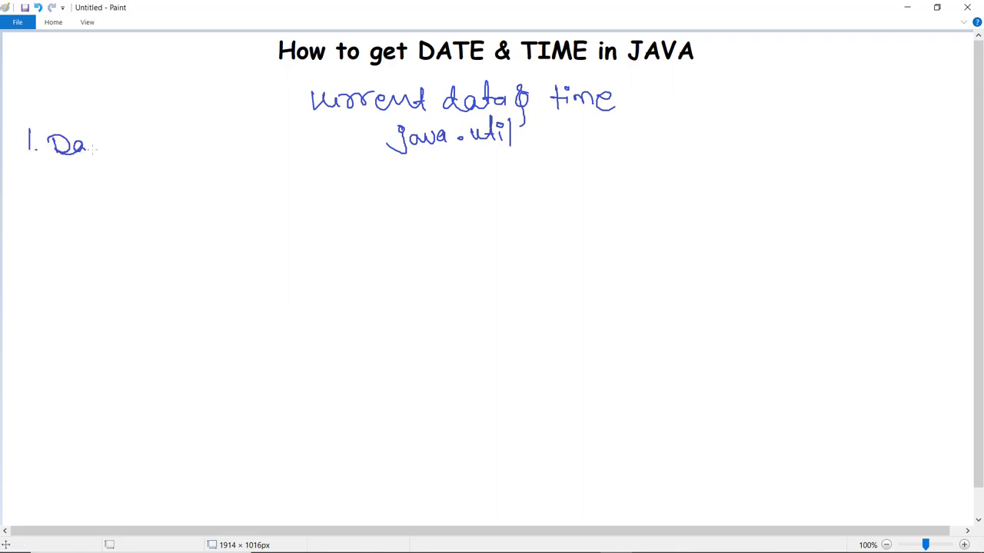
left_click_drag(96, 141, 154, 142)
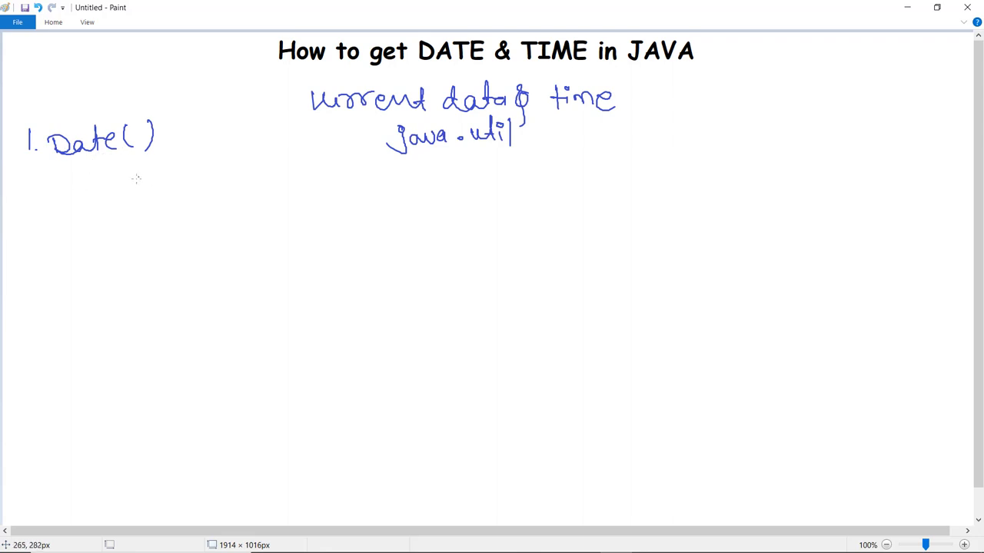
mouse_move(83, 188)
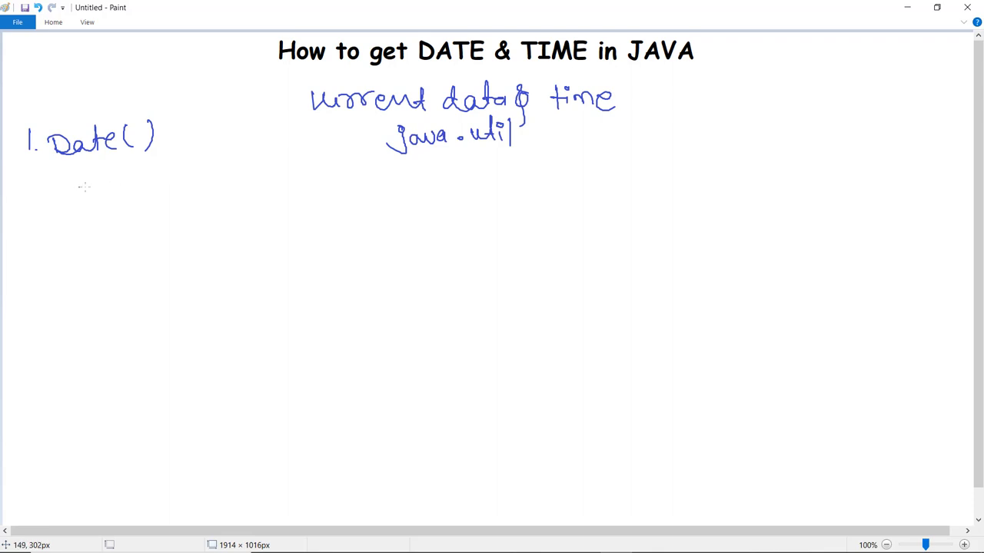
left_click_drag(38, 185, 99, 187)
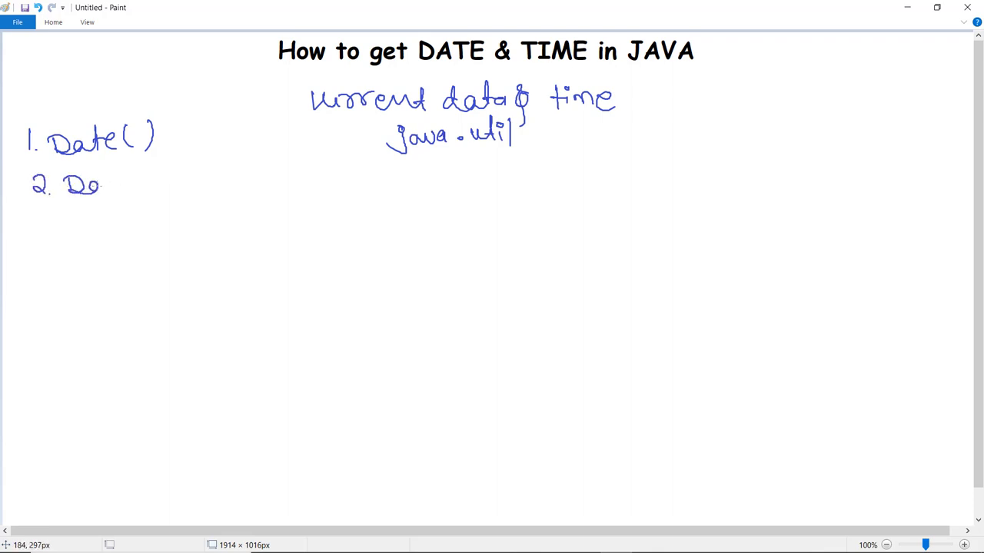
left_click_drag(100, 184, 184, 184)
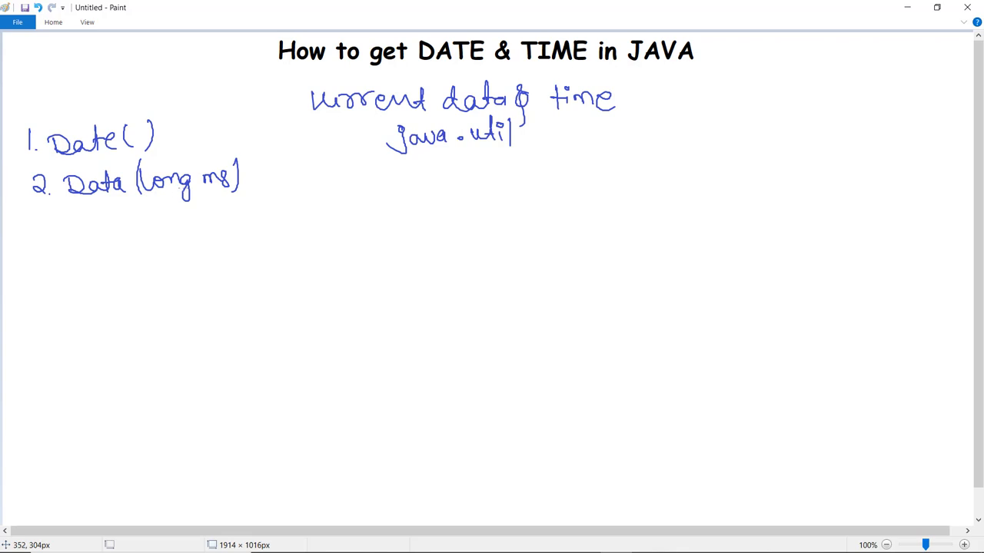
mouse_move(181, 226)
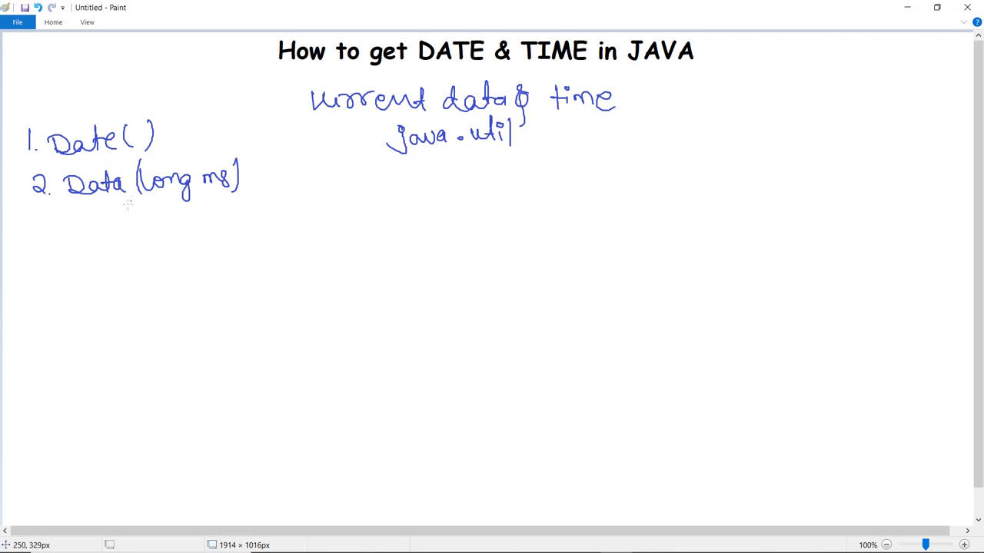
mouse_move(125, 227)
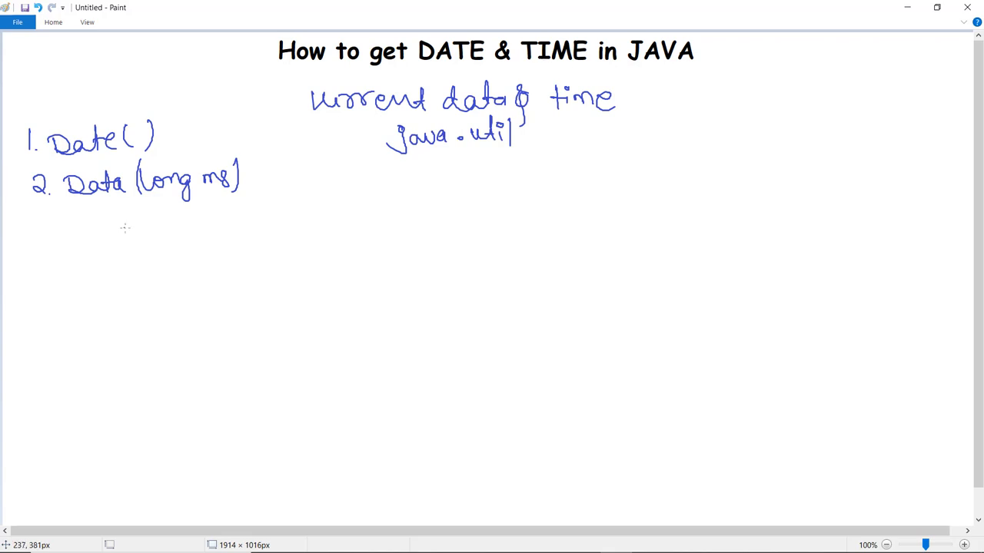
mouse_move(43, 287)
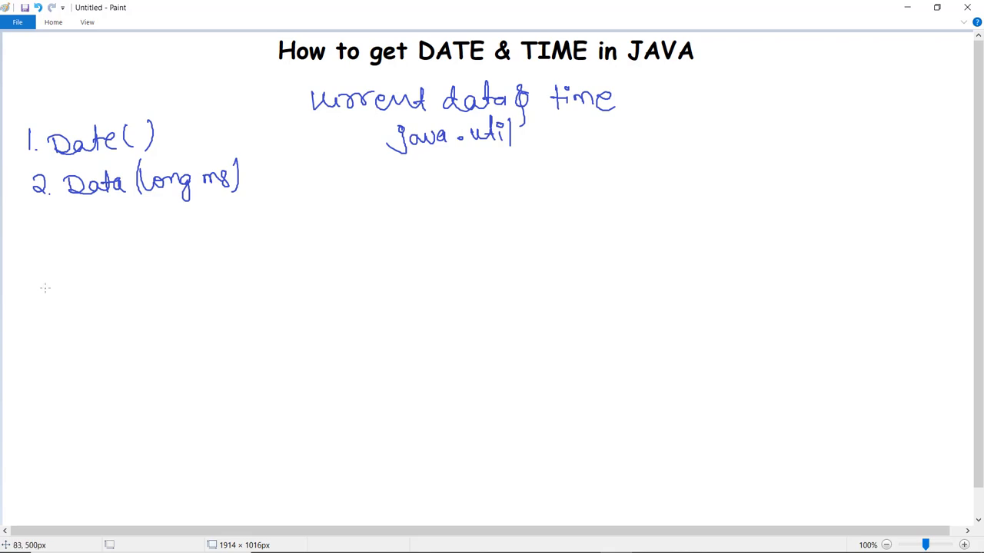
mouse_move(84, 243)
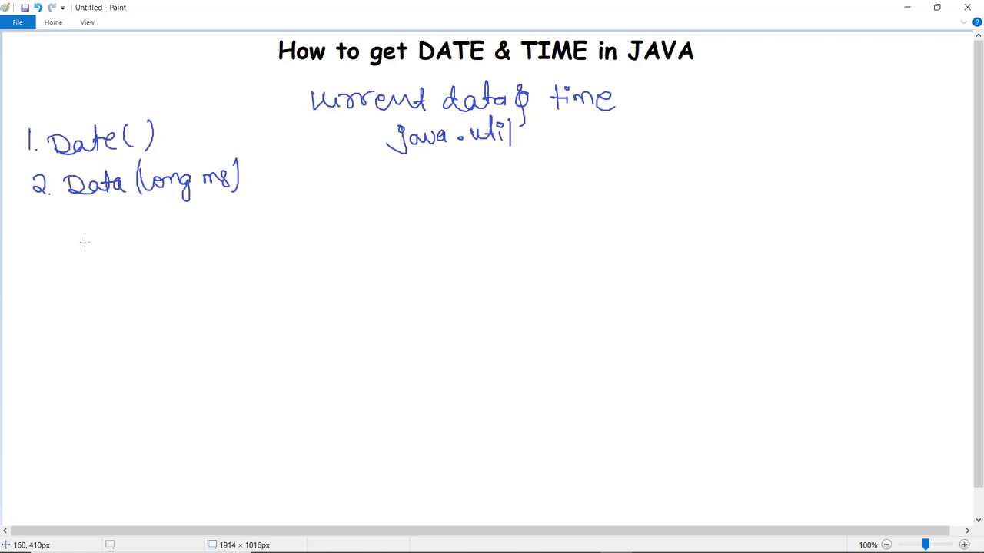
Handwrite "3. boolean before(Date date)", underline "before", and start "boolean" below
left_click_drag(33, 231, 74, 246)
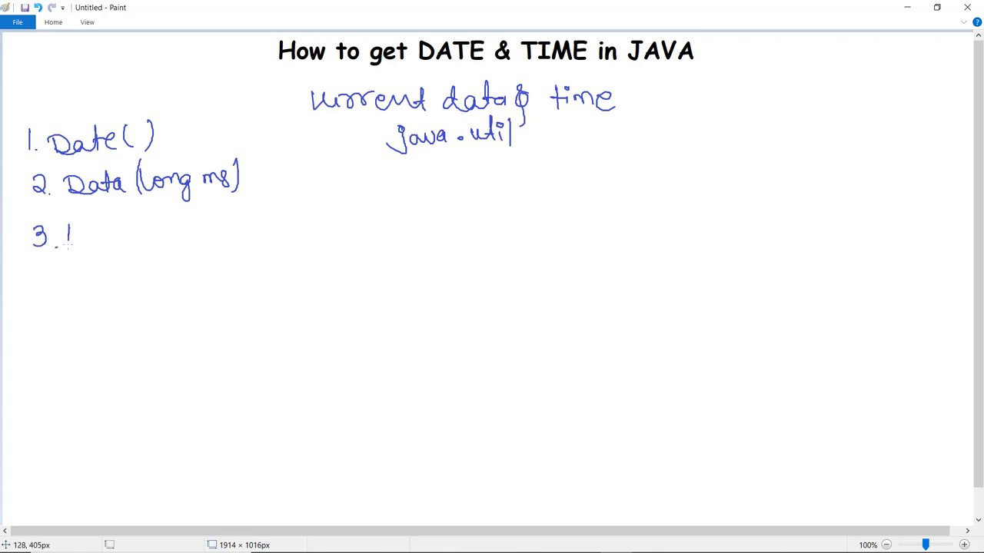
left_click_drag(69, 233, 169, 233)
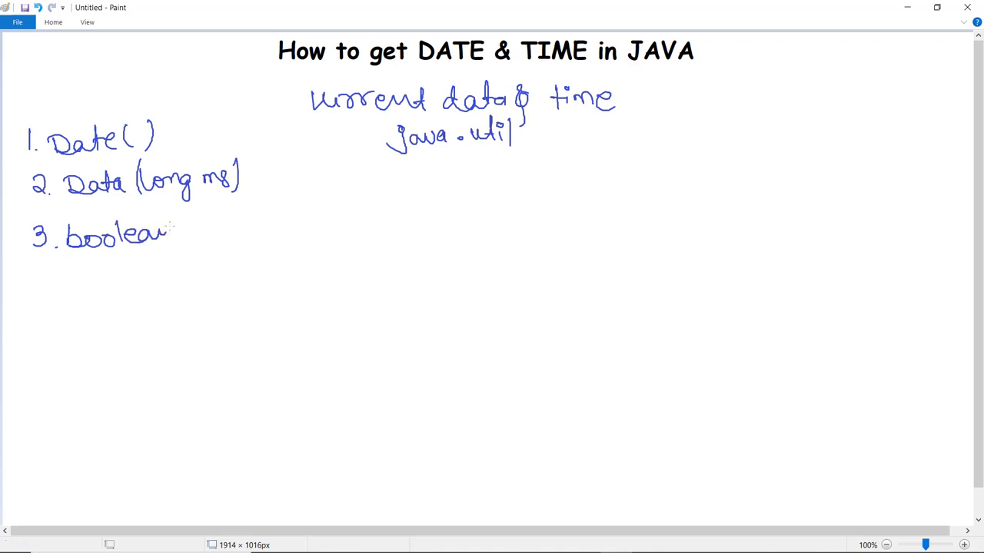
left_click_drag(177, 230, 264, 231)
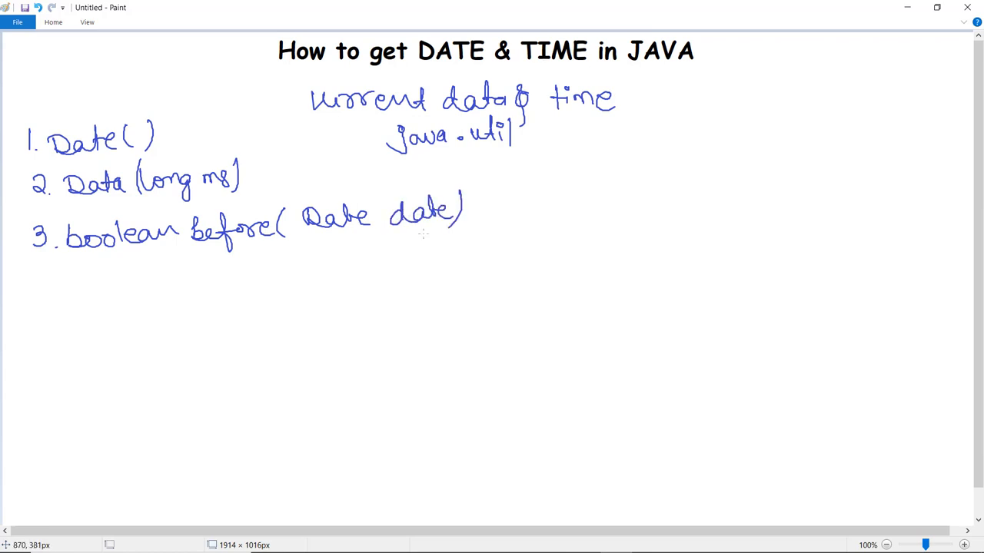
mouse_move(219, 264)
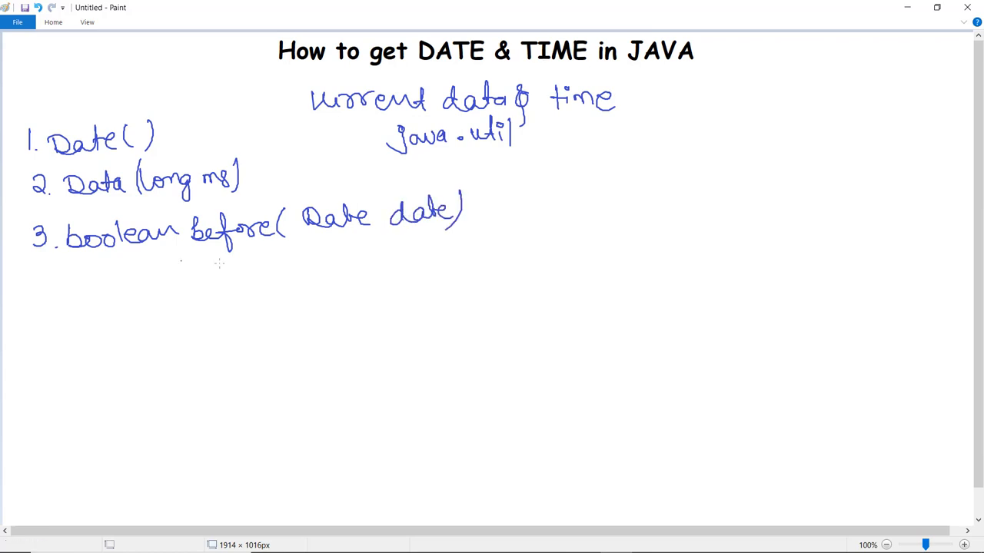
mouse_move(267, 298)
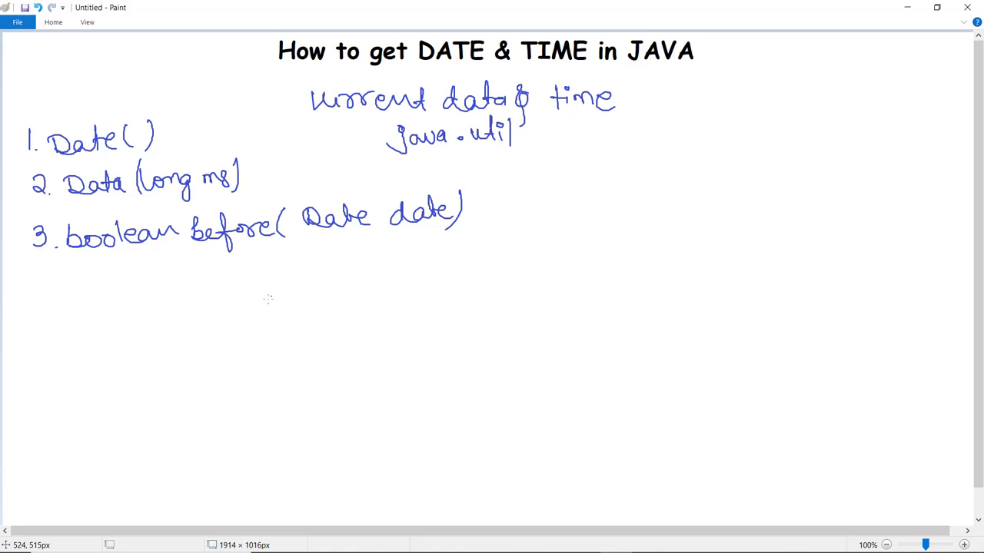
mouse_move(210, 293)
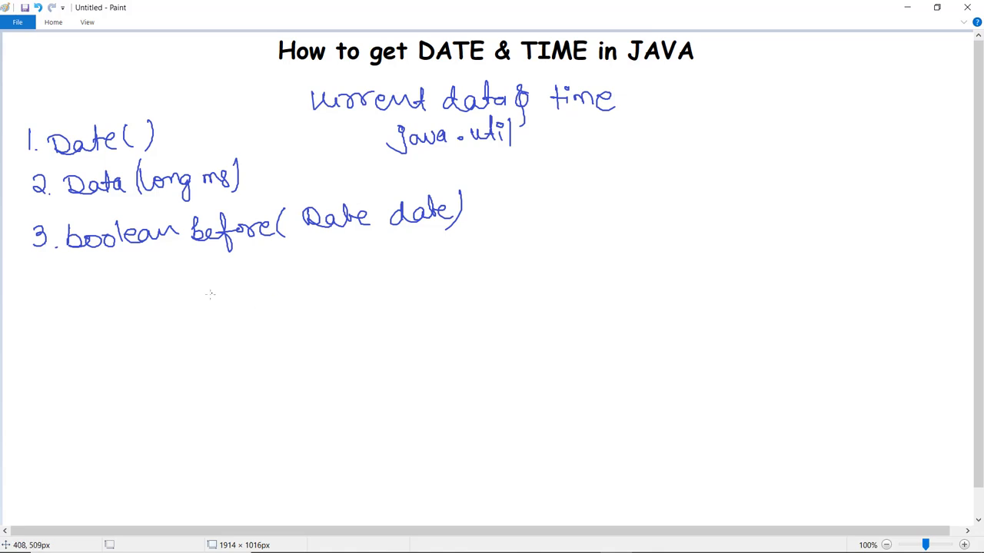
mouse_move(249, 289)
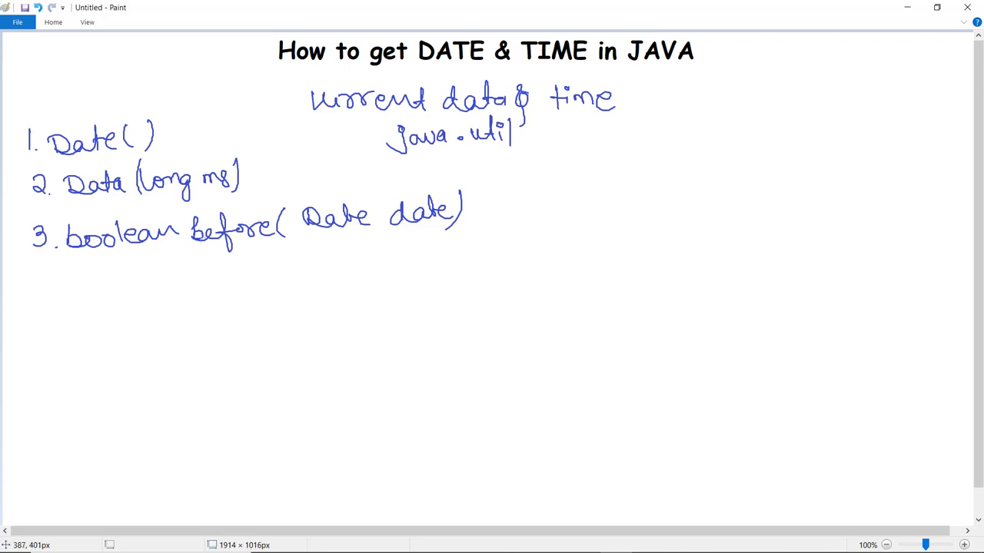
mouse_move(173, 351)
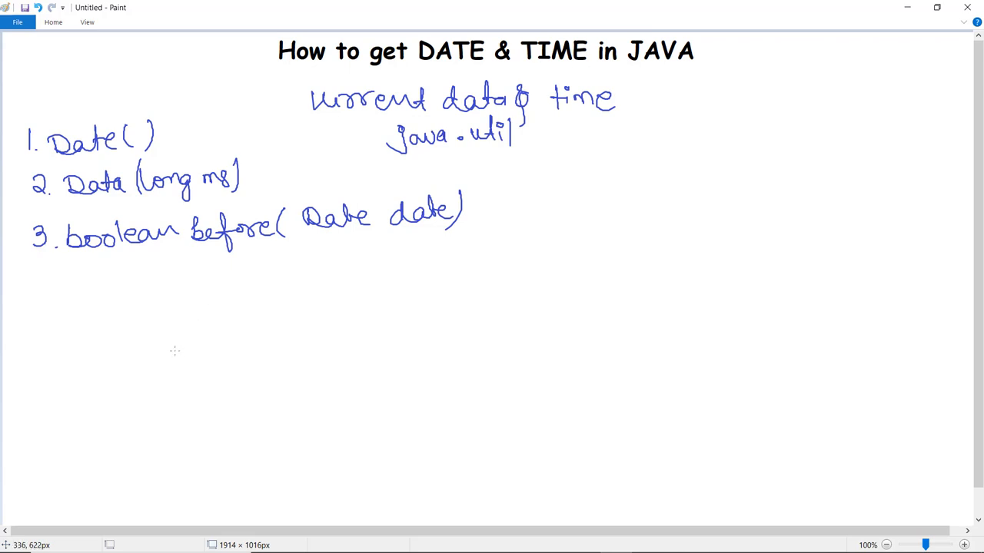
left_click_drag(197, 249, 254, 249)
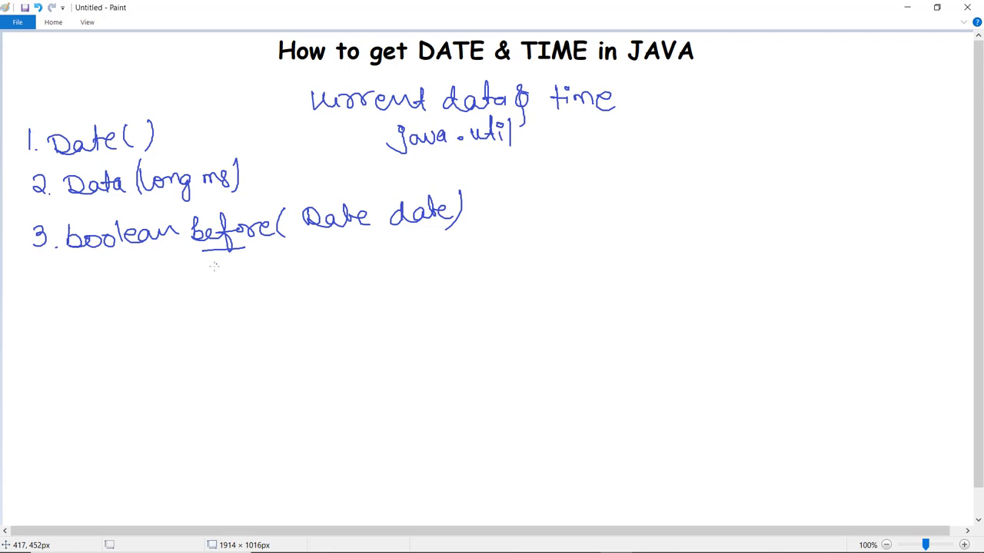
mouse_move(186, 283)
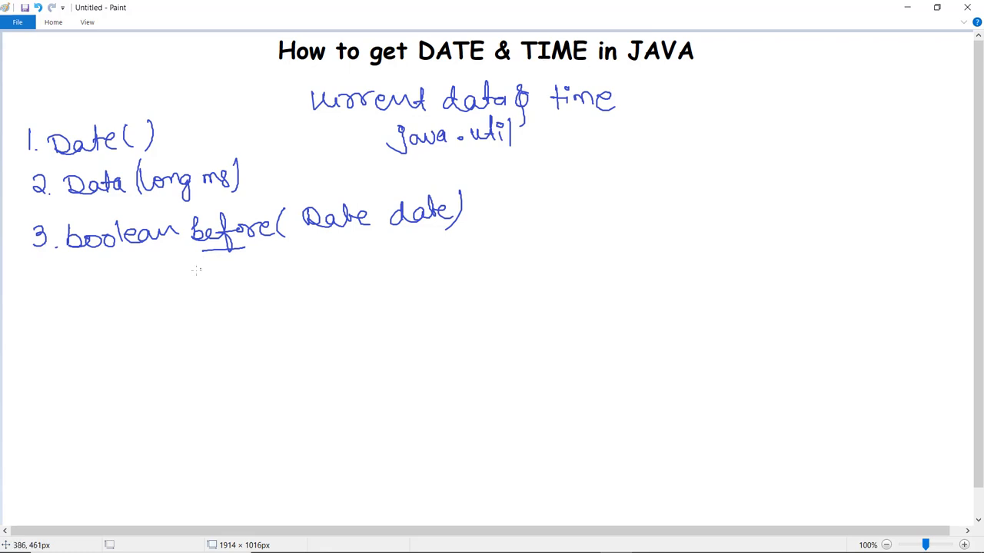
mouse_move(176, 260)
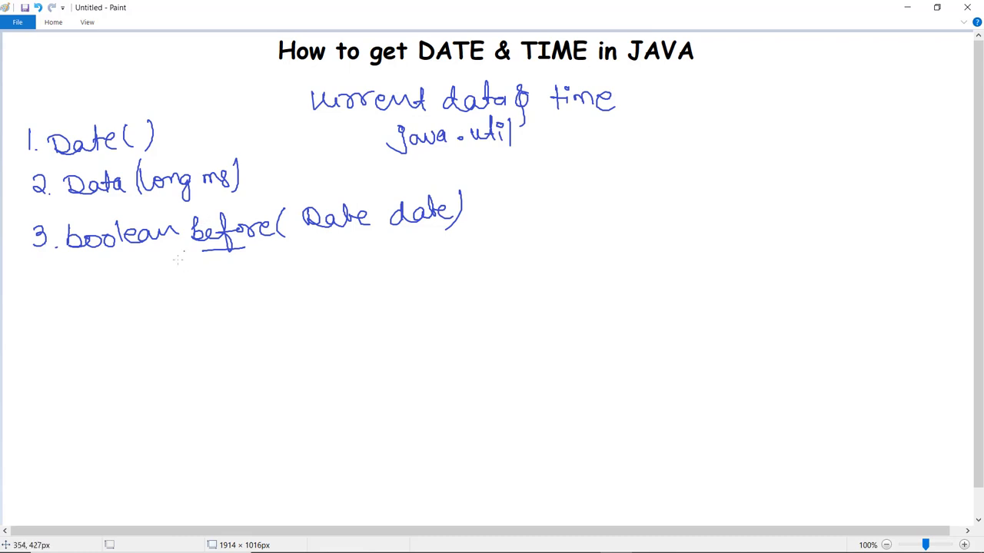
left_click_drag(65, 280, 105, 300)
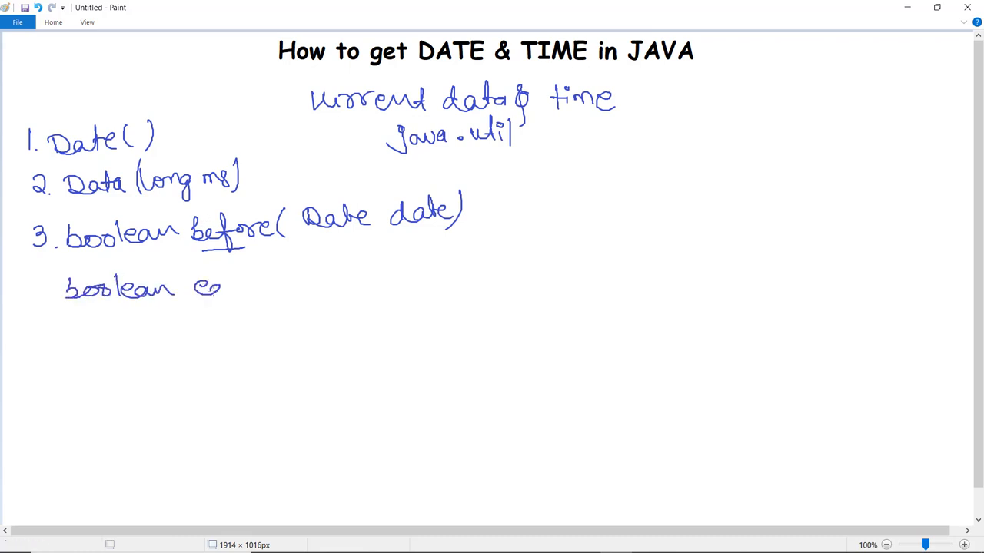
Finish "boolean equal" and handwrite "compareTo" on the line beneath
left_click_drag(222, 289, 280, 289)
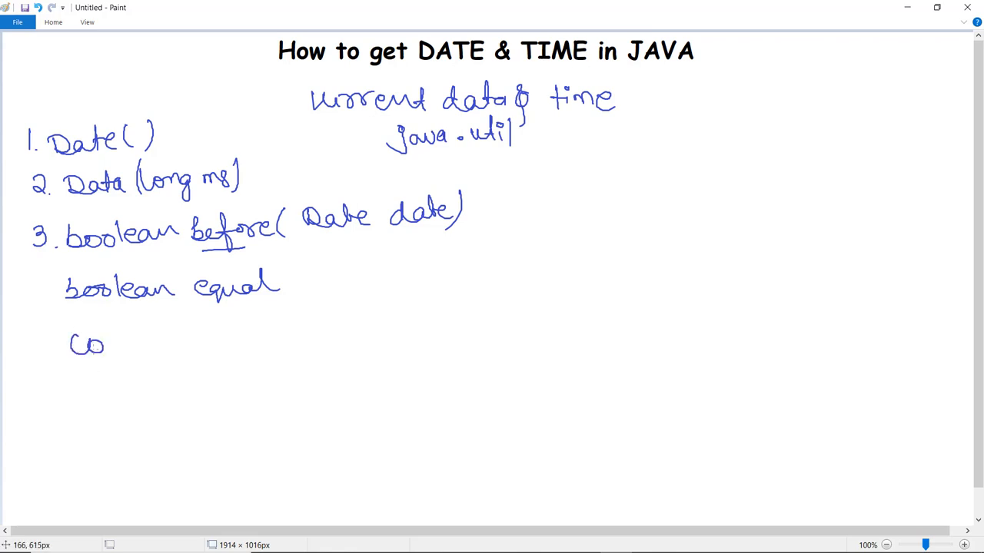
left_click_drag(100, 344, 199, 344)
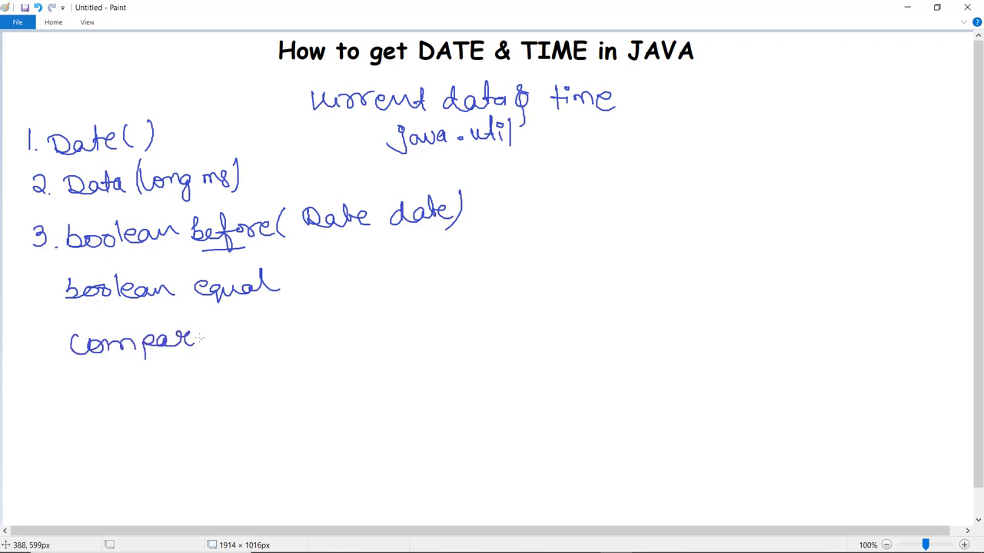
left_click_drag(200, 341, 234, 342)
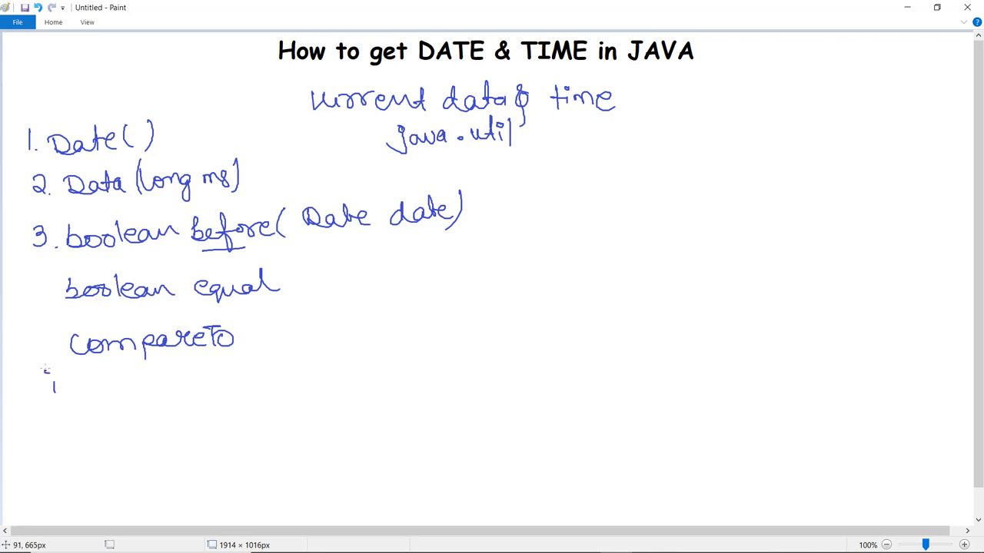
Handwrite "import java.time.LocalDate" below the compareTo line
left_click_drag(50, 376, 142, 387)
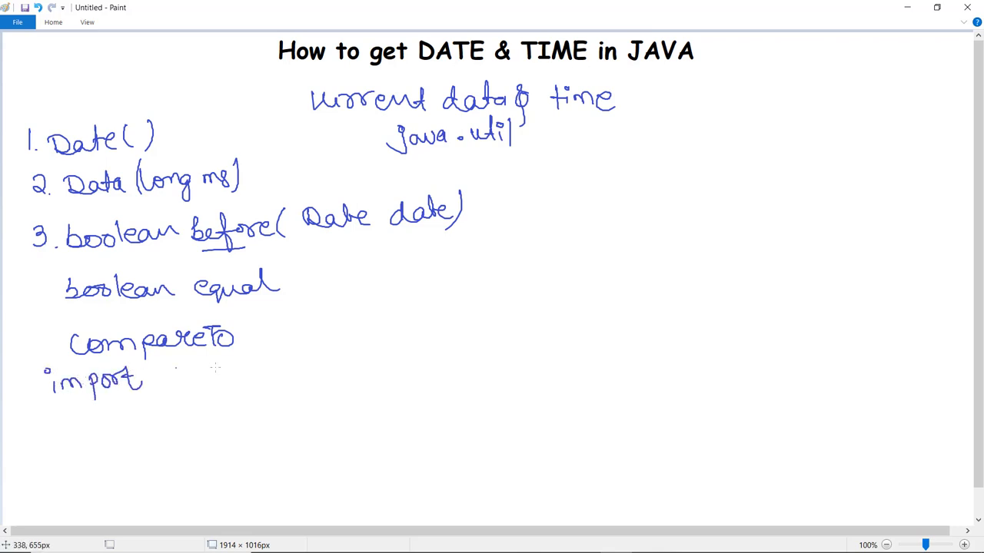
left_click_drag(161, 369, 169, 391)
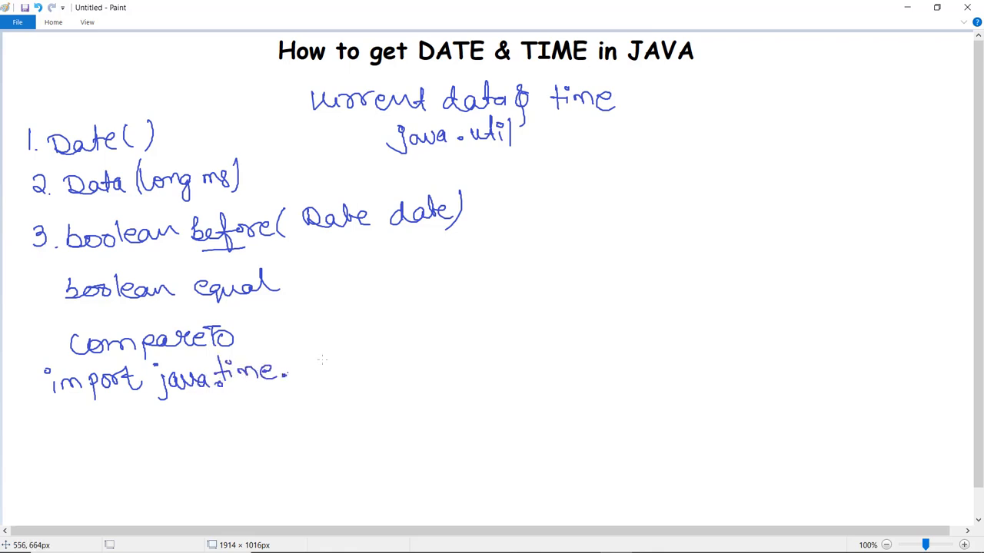
left_click_drag(300, 361, 407, 368)
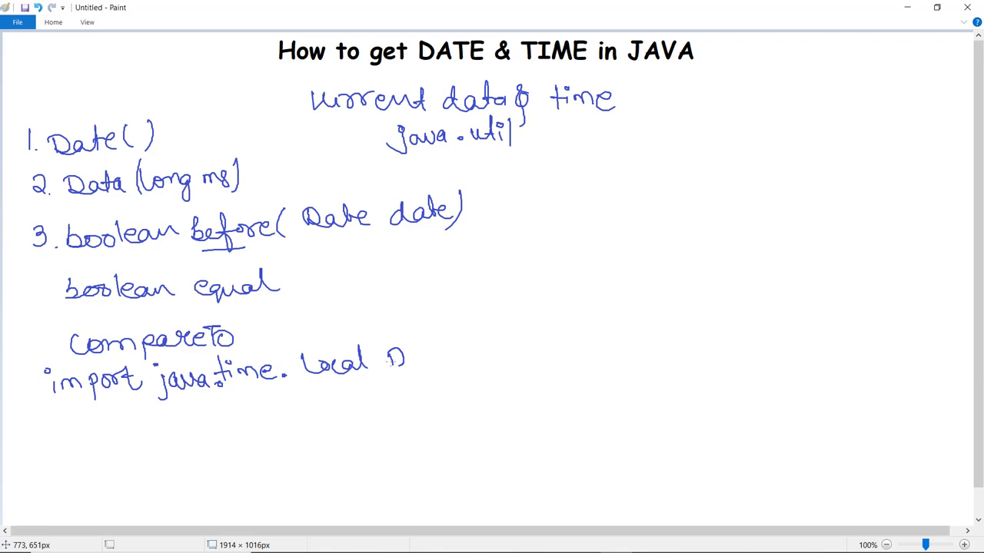
left_click_drag(400, 361, 453, 361)
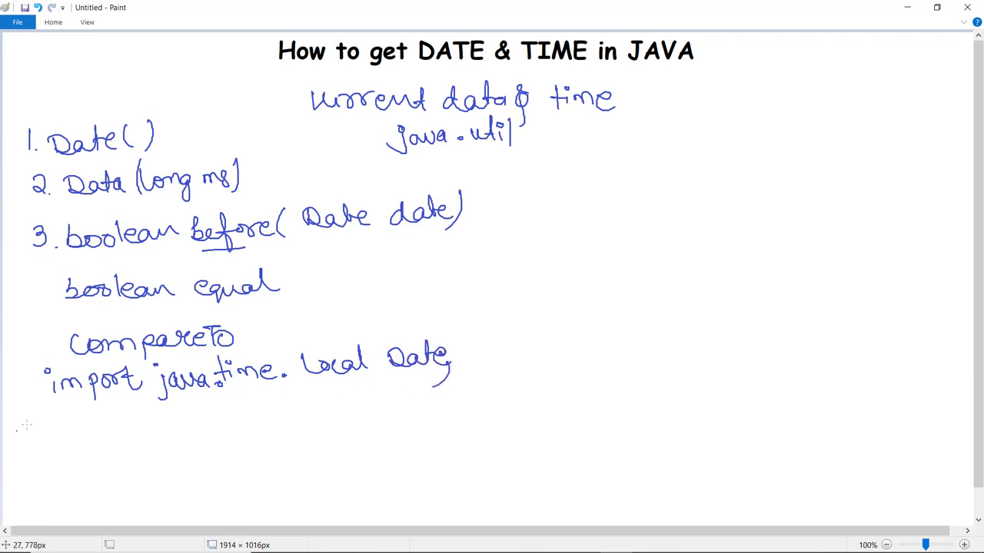
mouse_move(74, 440)
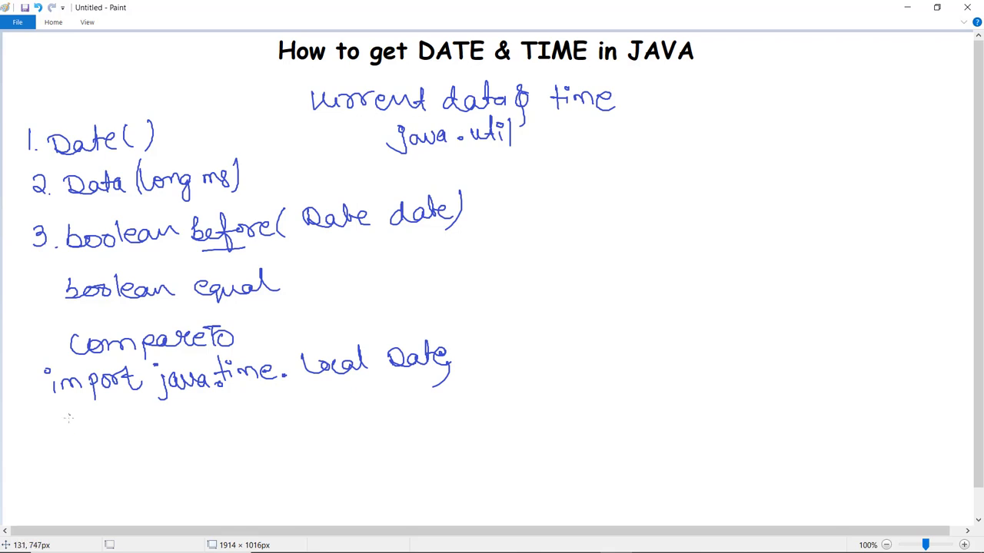
Handwrite "LocalDate d = LocalDate.now();" on the next line
left_click_drag(70, 431, 138, 430)
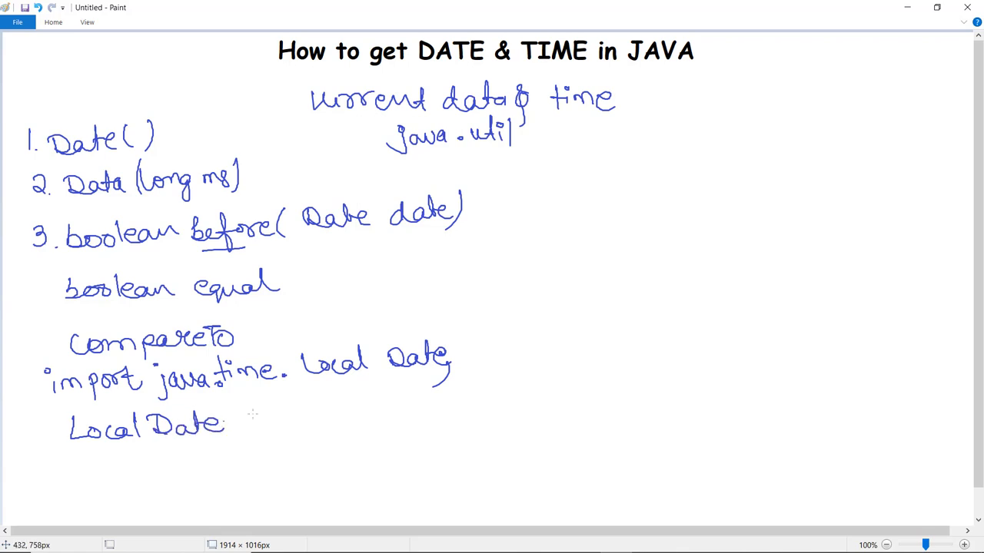
mouse_move(258, 418)
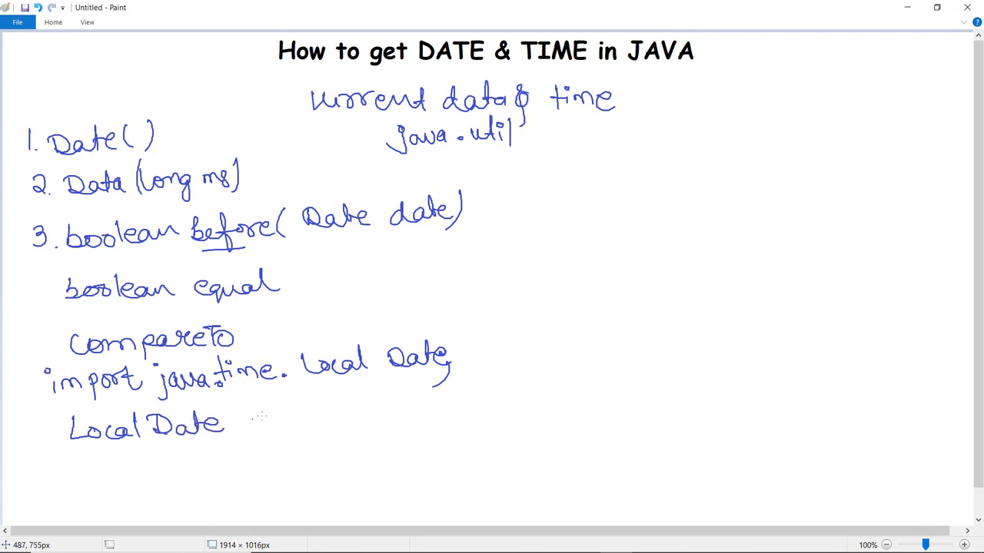
left_click_drag(245, 423, 264, 430)
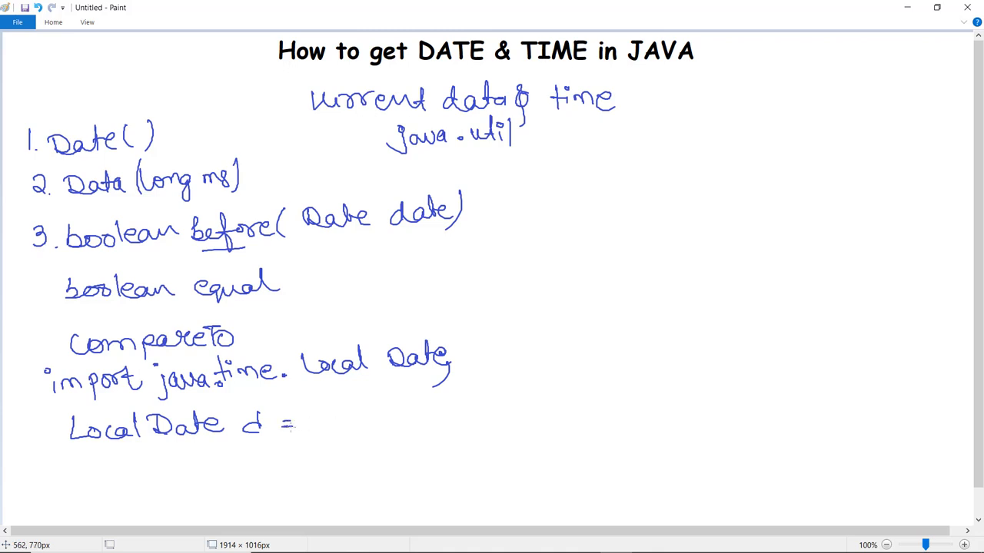
mouse_move(323, 421)
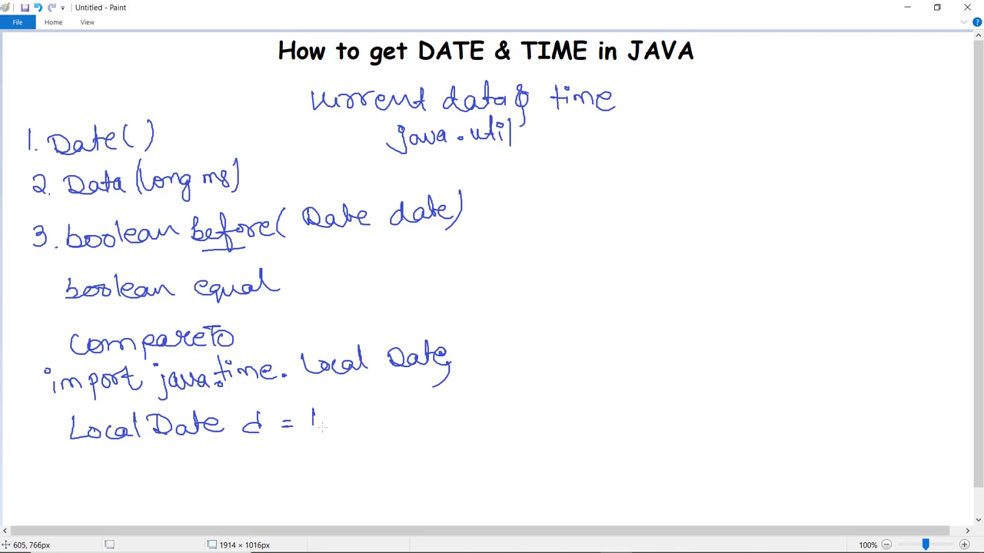
left_click_drag(311, 418, 418, 418)
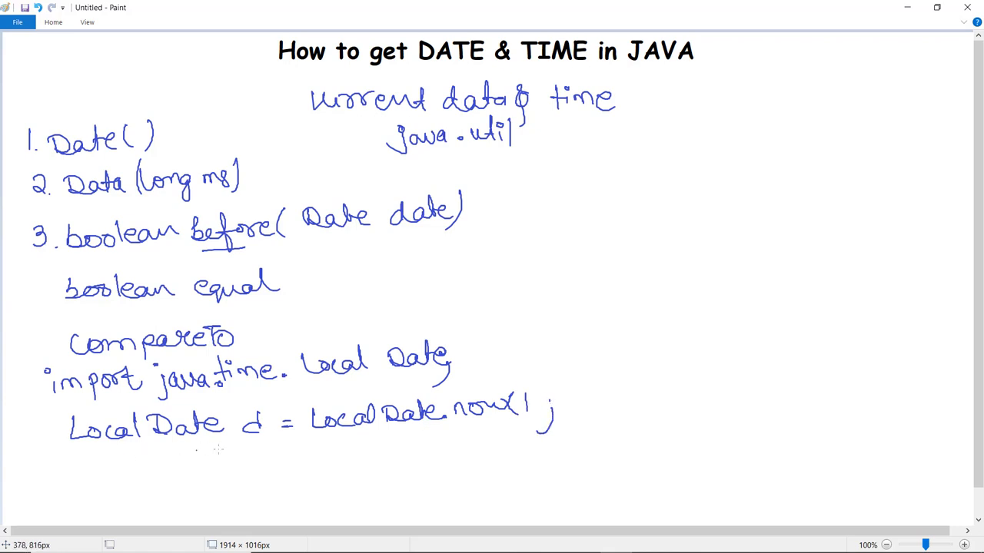
Handwrite "SOP(d);" and "LocalTime.now", underlining LocalDate and now
left_click_drag(138, 462, 215, 469)
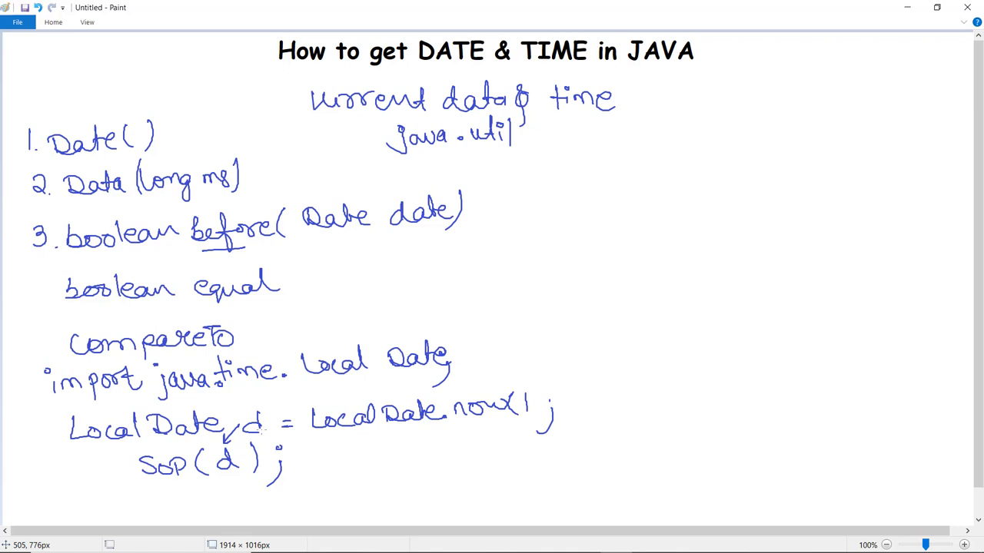
left_click_drag(310, 438, 376, 438)
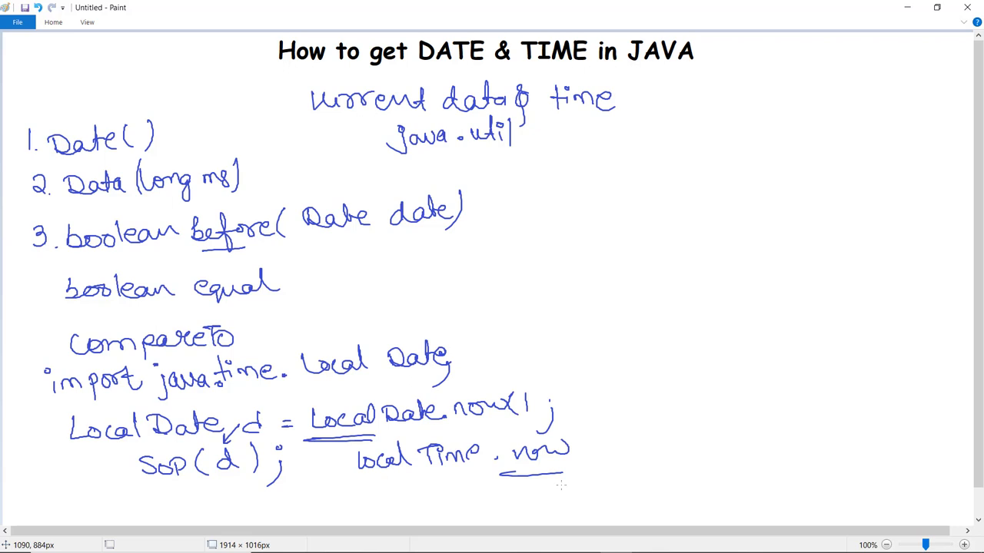
mouse_move(578, 249)
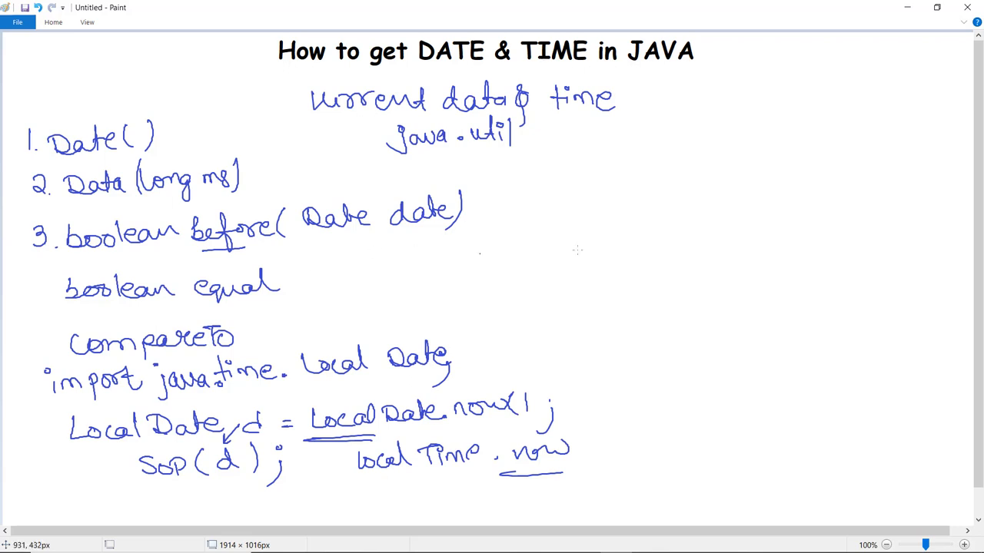
mouse_move(615, 222)
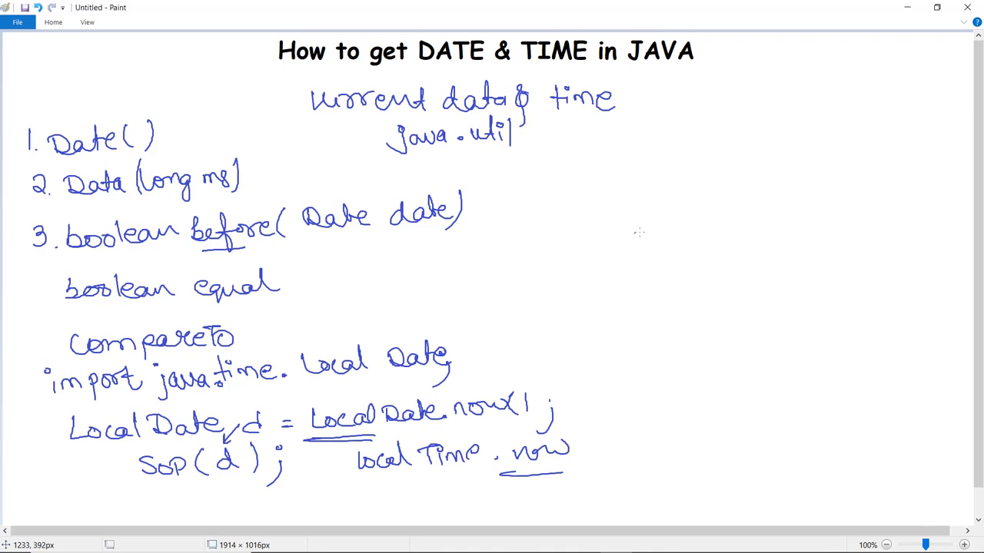
mouse_move(627, 221)
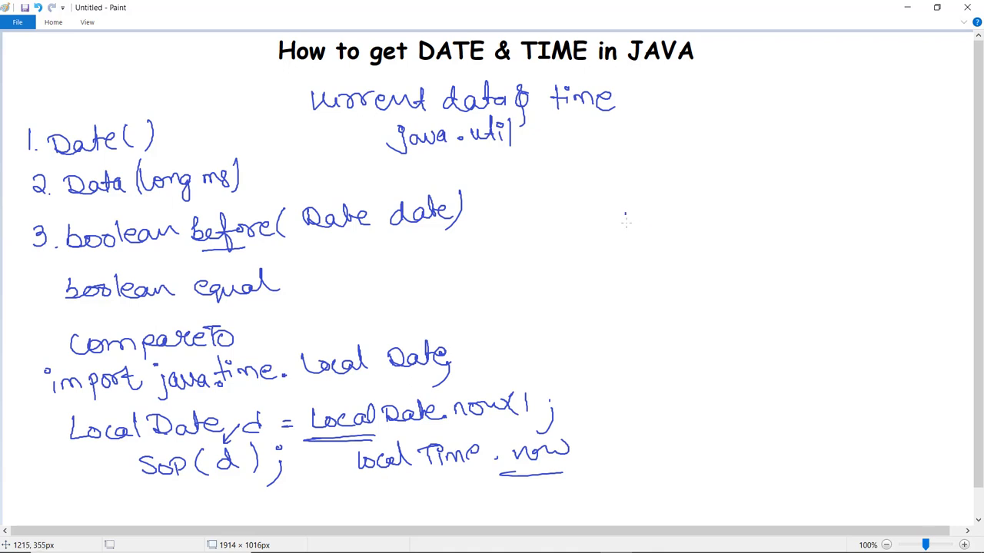
Handwrite "import java.time.LocalDateTime;" and "public class Exp" on the right side
left_click_drag(623, 215, 719, 223)
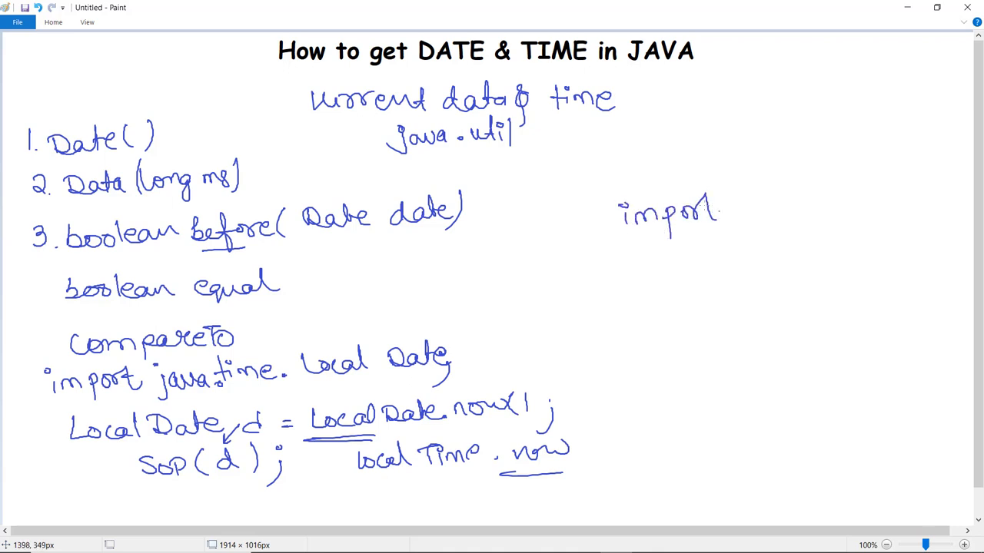
left_click_drag(723, 212, 807, 212)
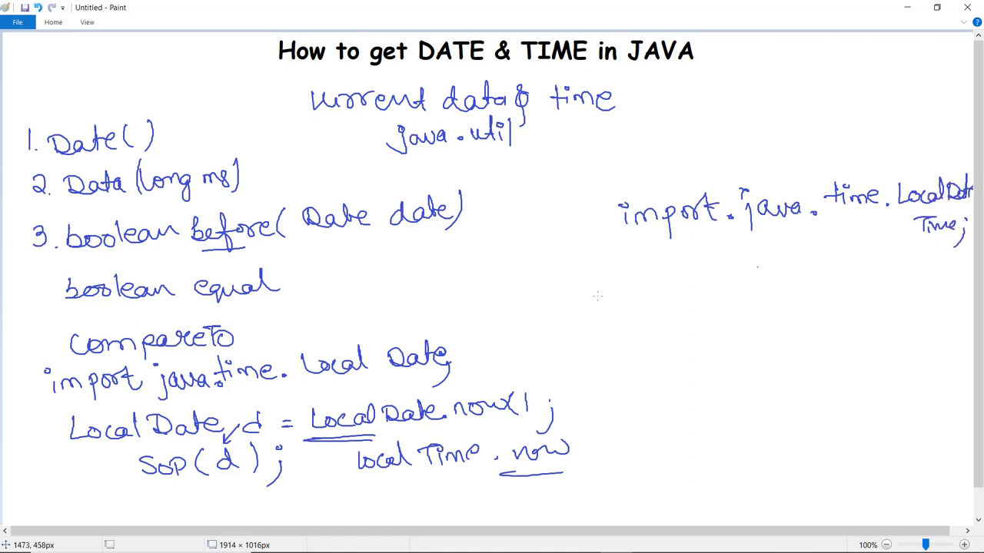
mouse_move(633, 282)
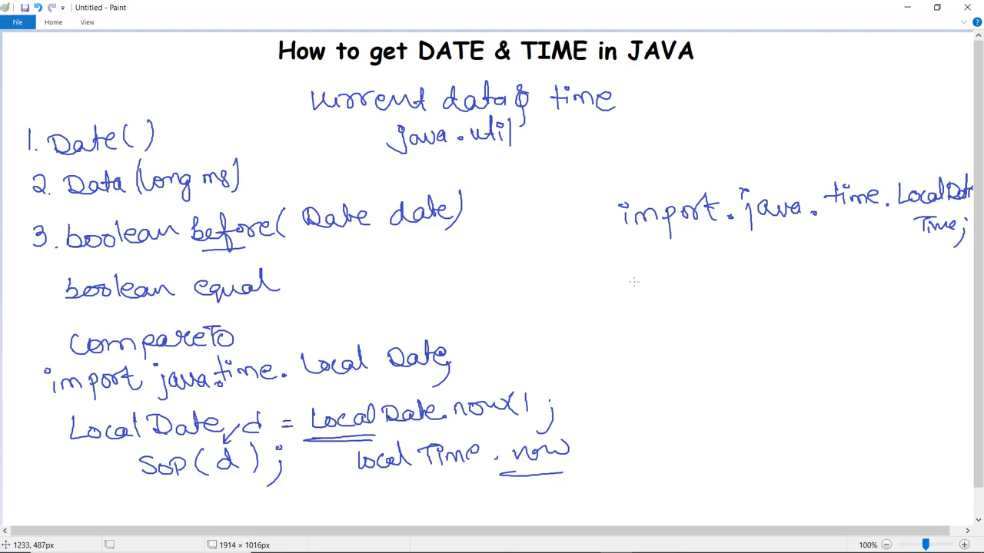
mouse_move(658, 268)
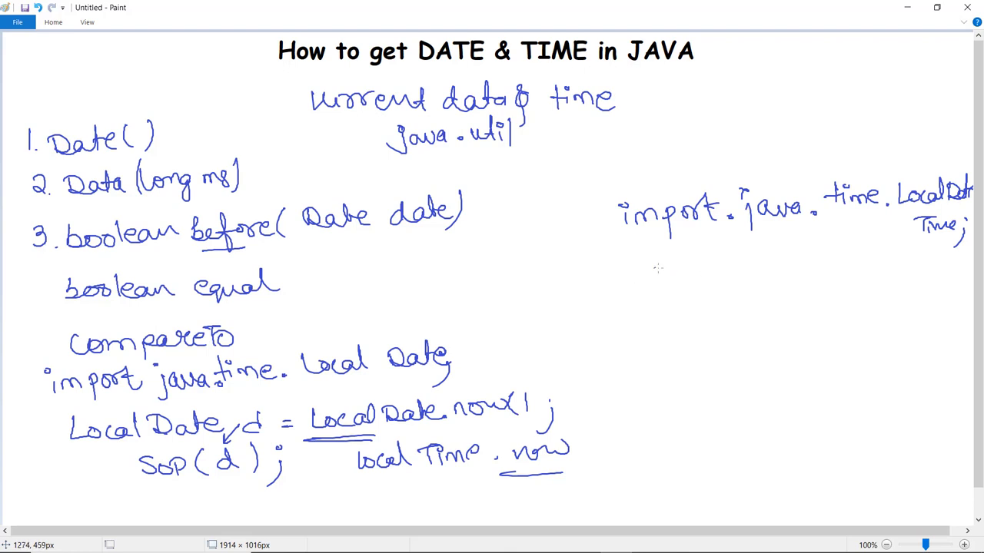
left_click_drag(630, 276, 684, 277)
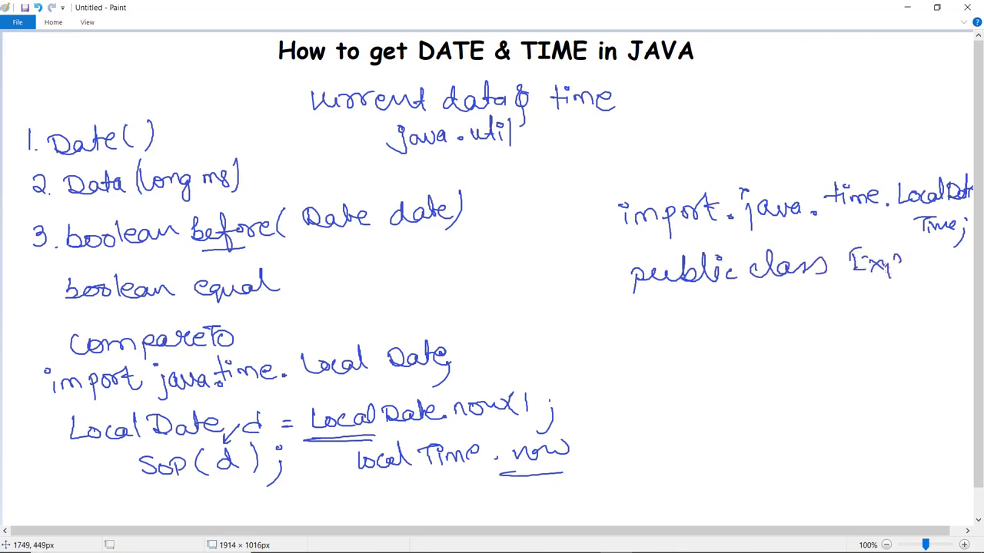
left_click_drag(684, 315, 769, 315)
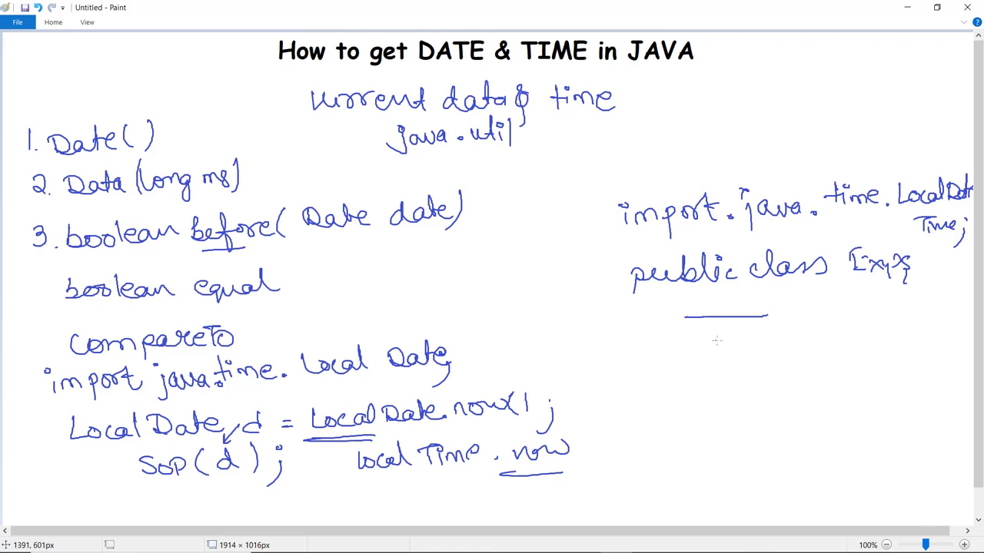
Handwrite "LocalDateTime d = .now();" underlined and "SOP(d);" beneath the class line
left_click_drag(645, 354, 699, 361)
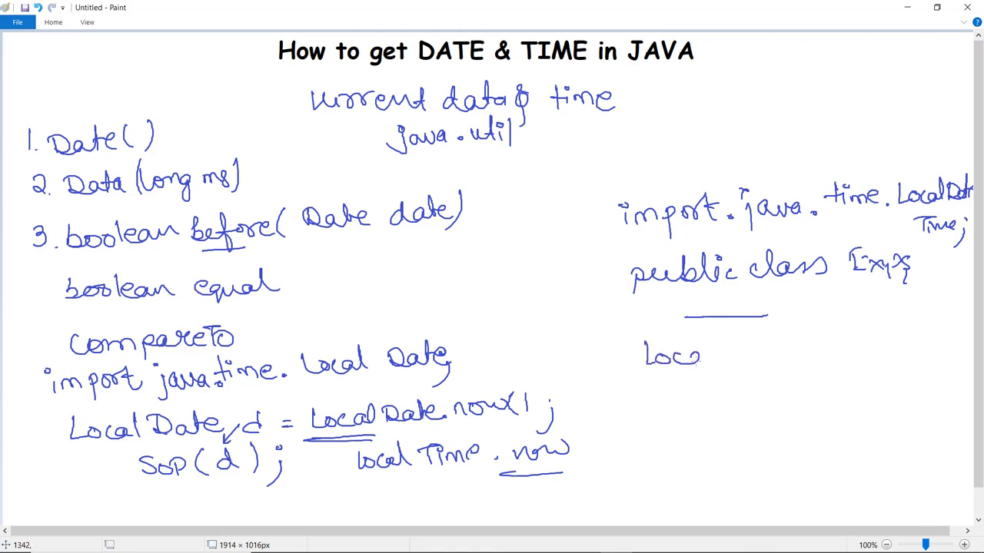
left_click_drag(699, 357, 746, 357)
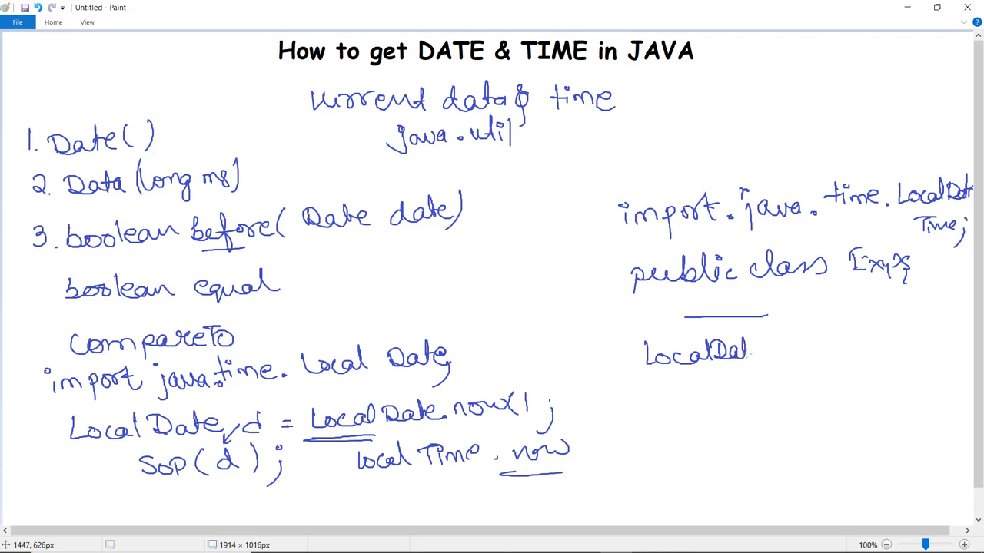
left_click_drag(750, 352, 817, 352)
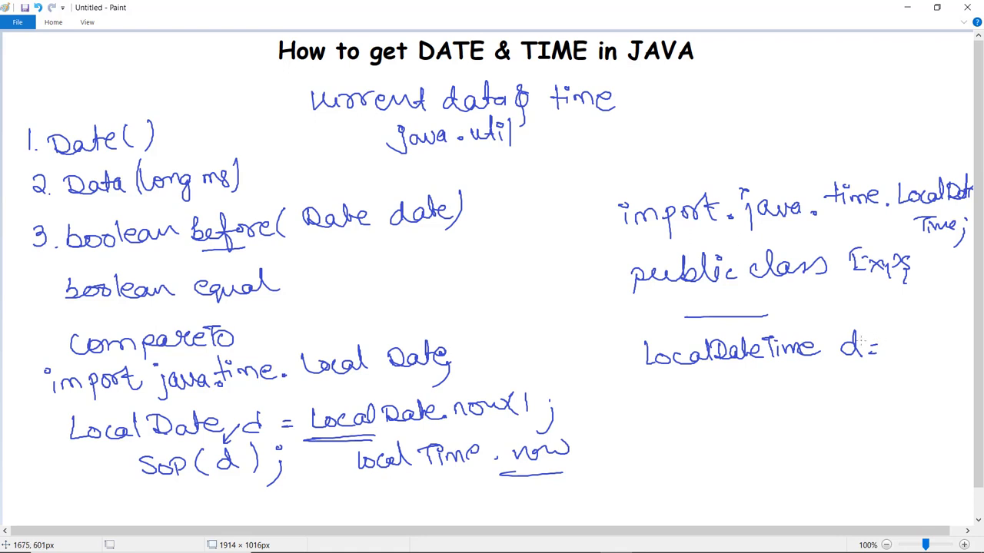
left_click_drag(694, 369, 817, 368)
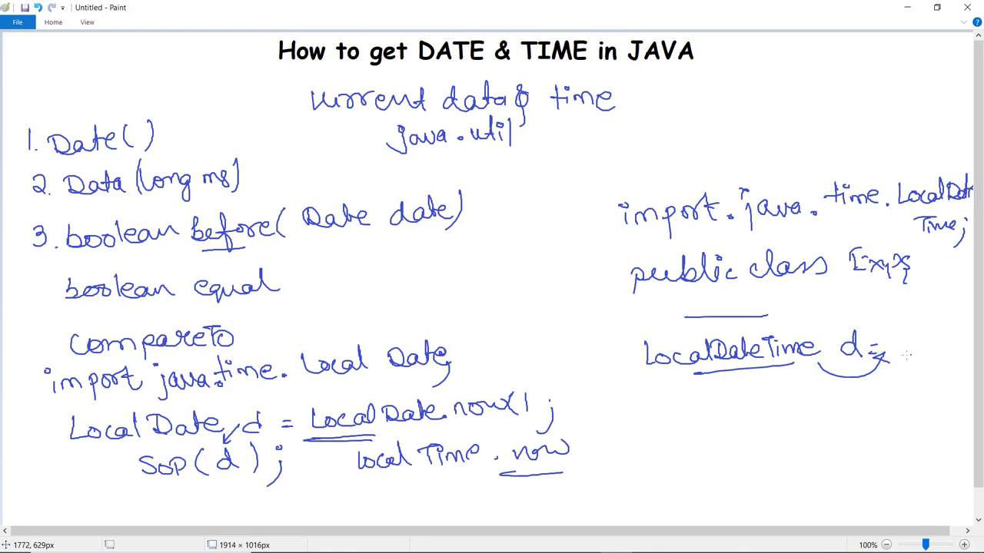
left_click_drag(907, 351, 969, 351)
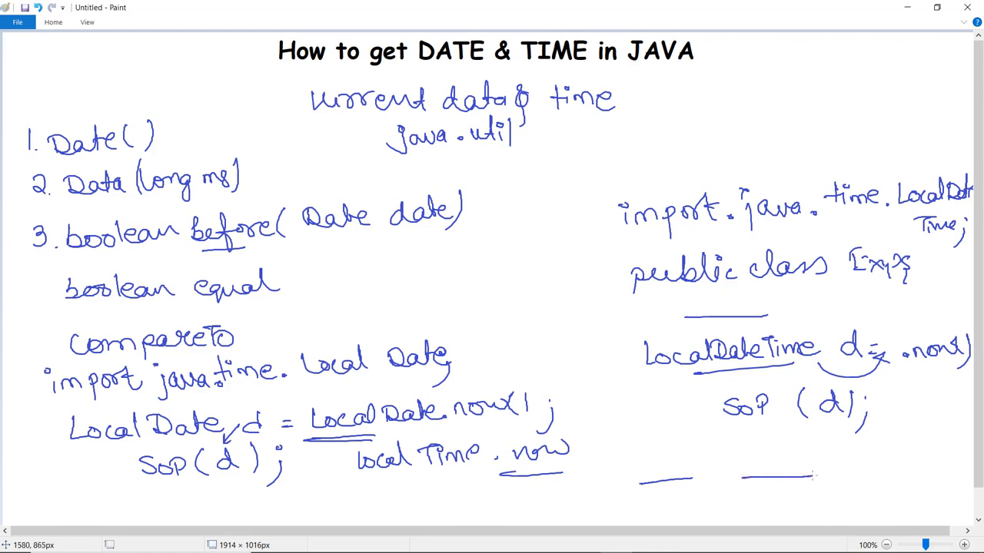
mouse_move(819, 477)
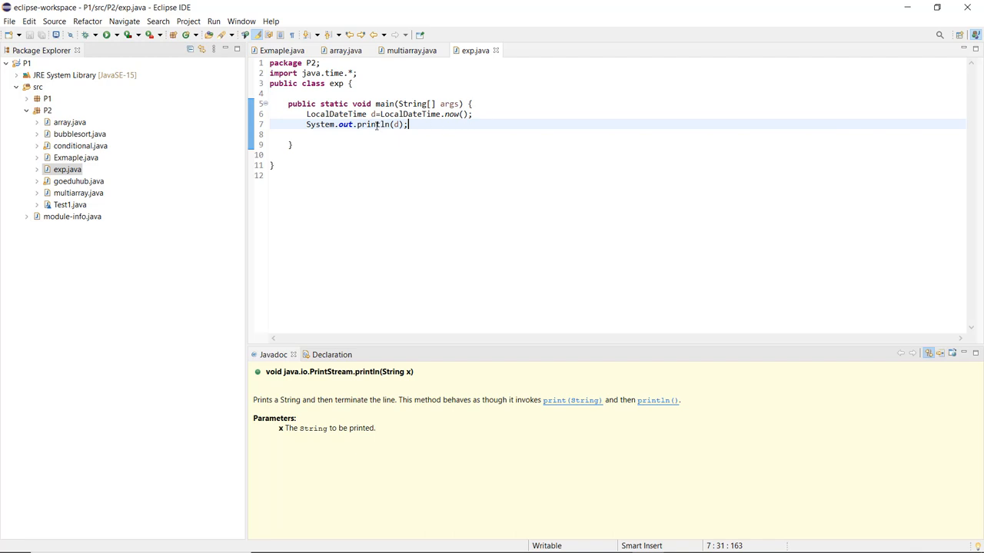
mouse_move(346, 124)
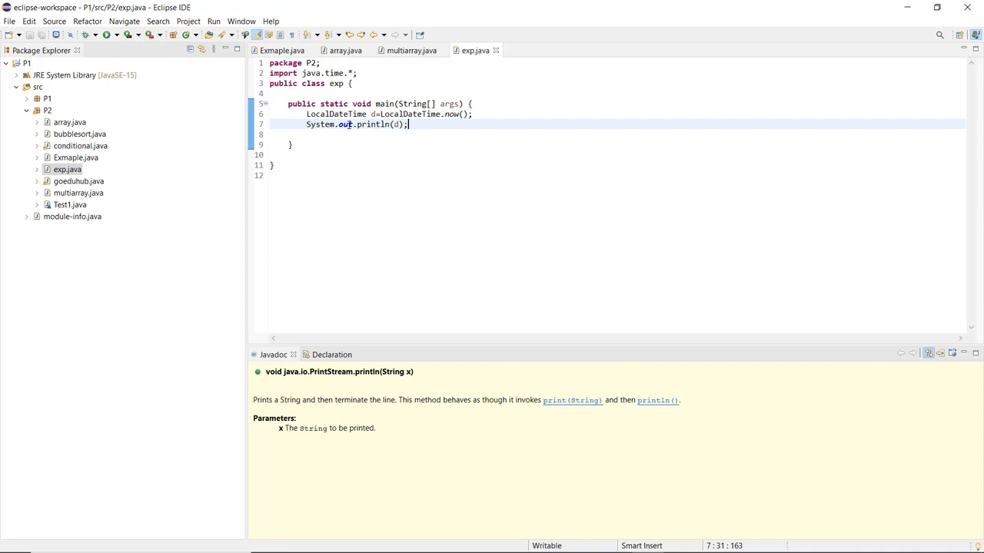
mouse_move(105, 37)
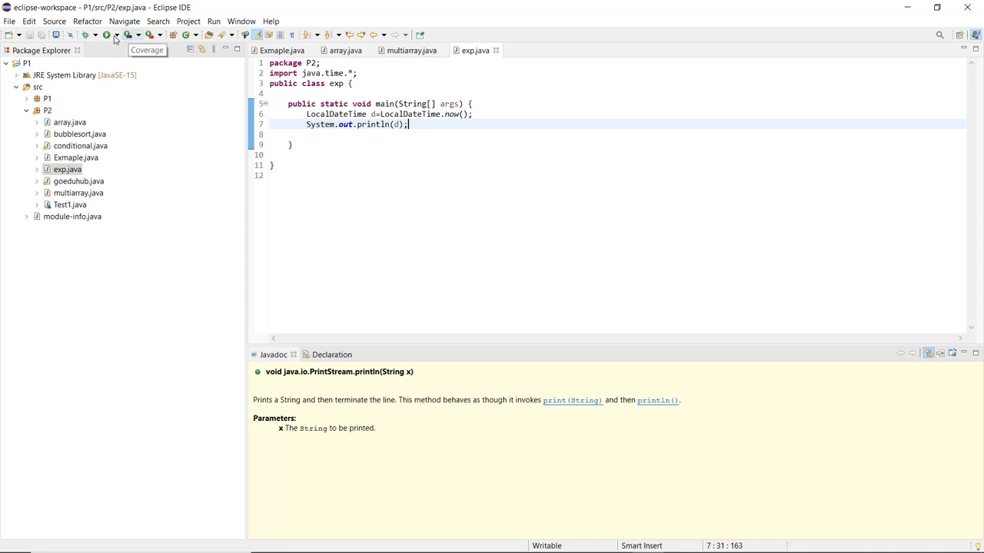
mouse_move(349, 240)
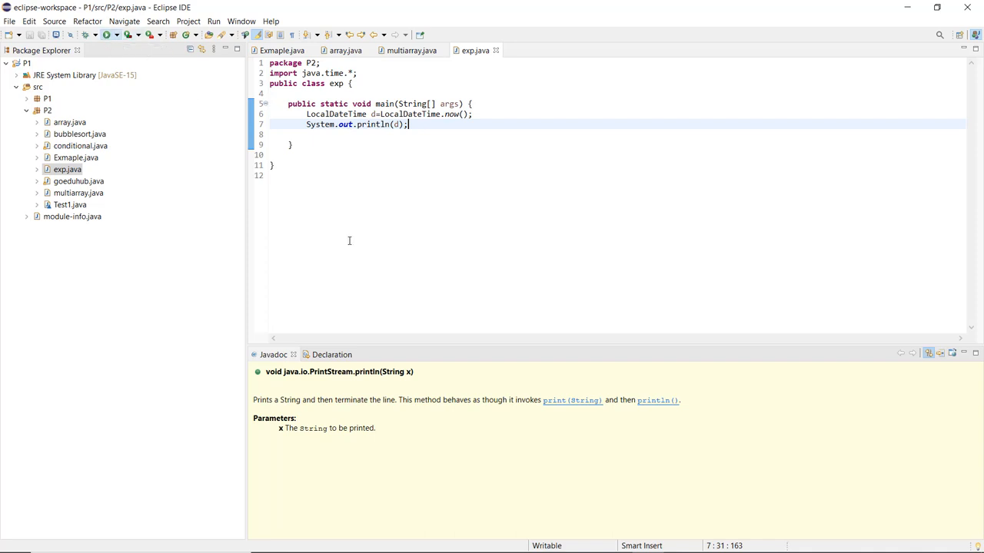
Run exp.java so the console prints the current date-time 2021-02-18T16:06:53
left_click(123, 33)
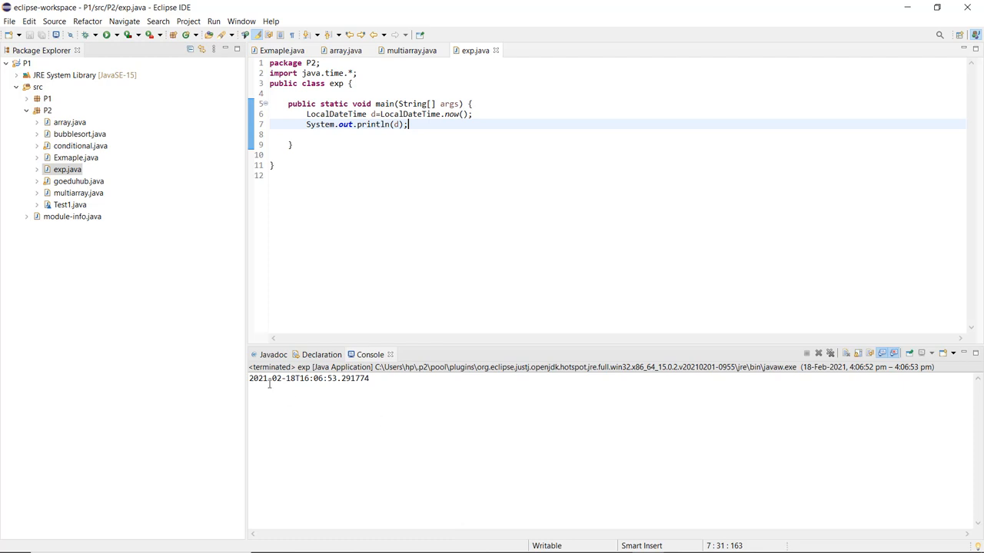